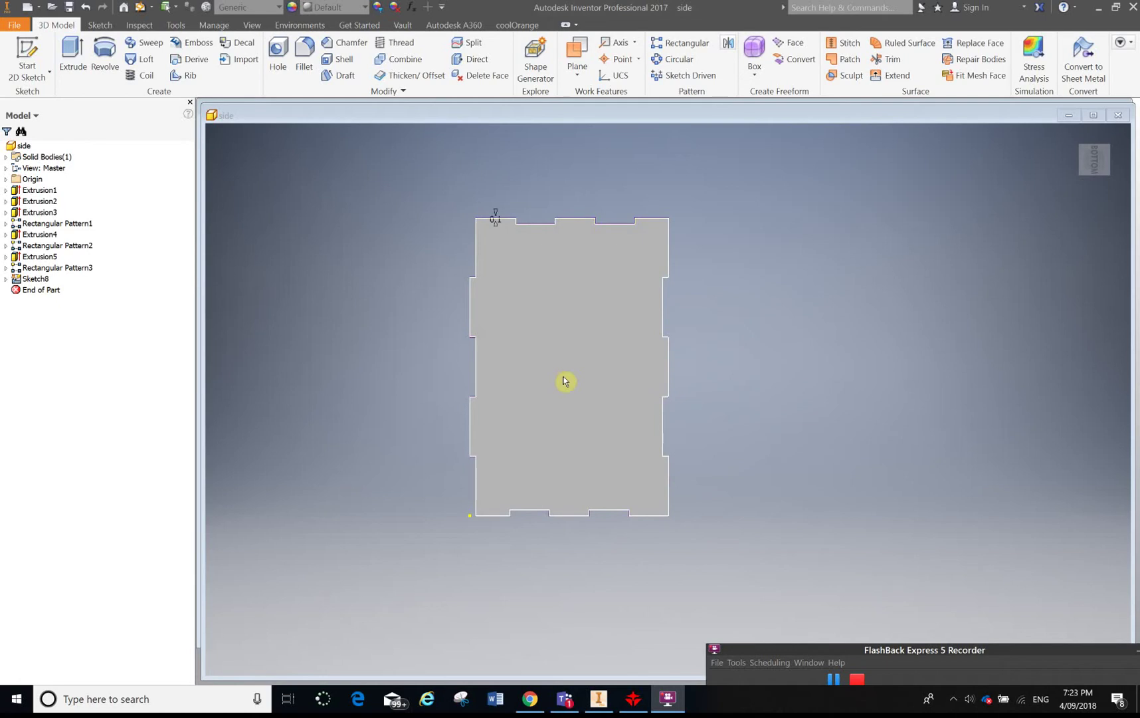
Step: Click the side panel's edge in the graphics window to work on Sketch8's outline
left_click(564, 380)
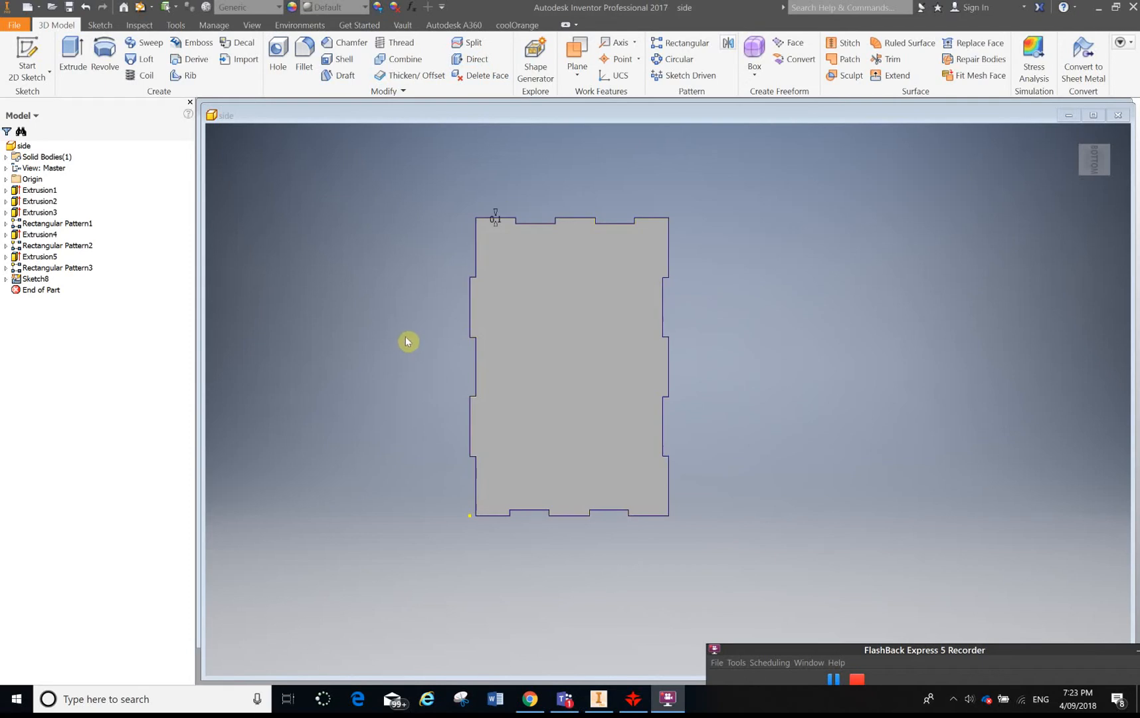
mouse_move(487, 200)
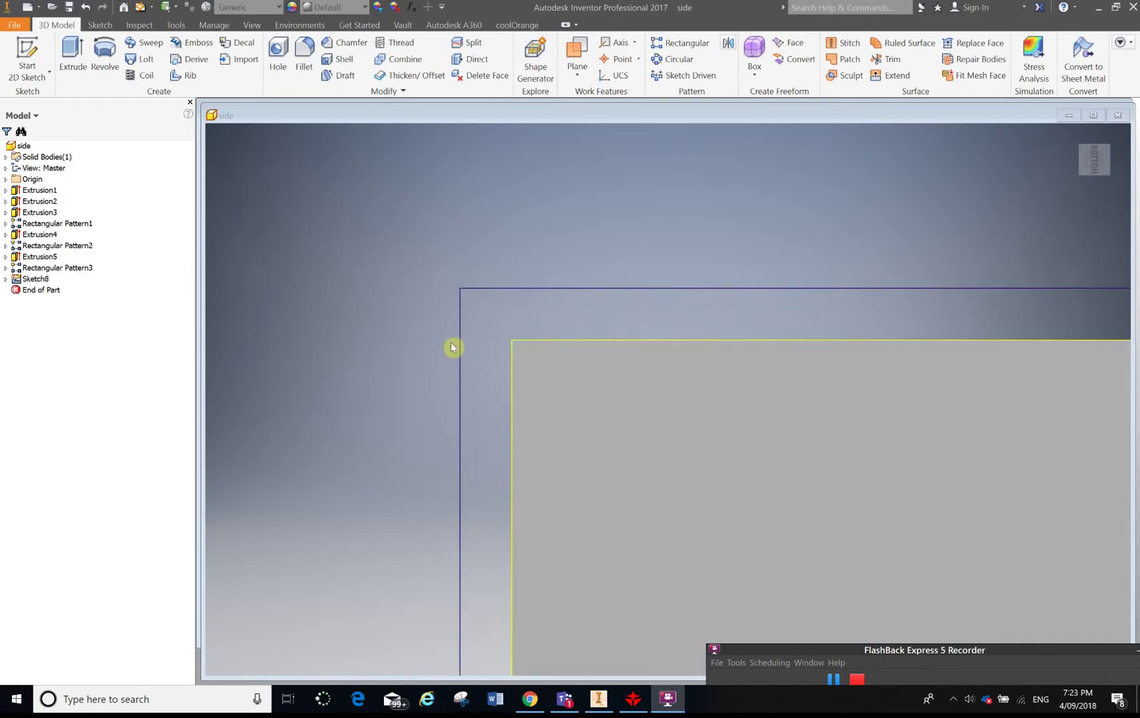
mouse_move(477, 407)
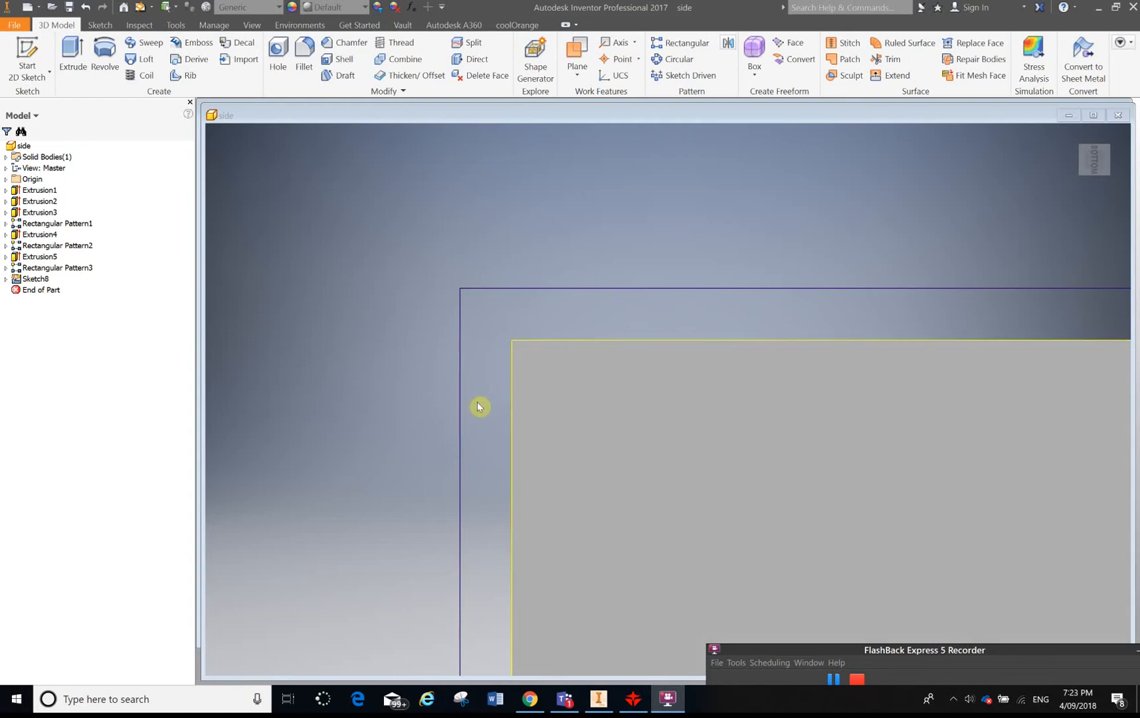
mouse_move(506, 488)
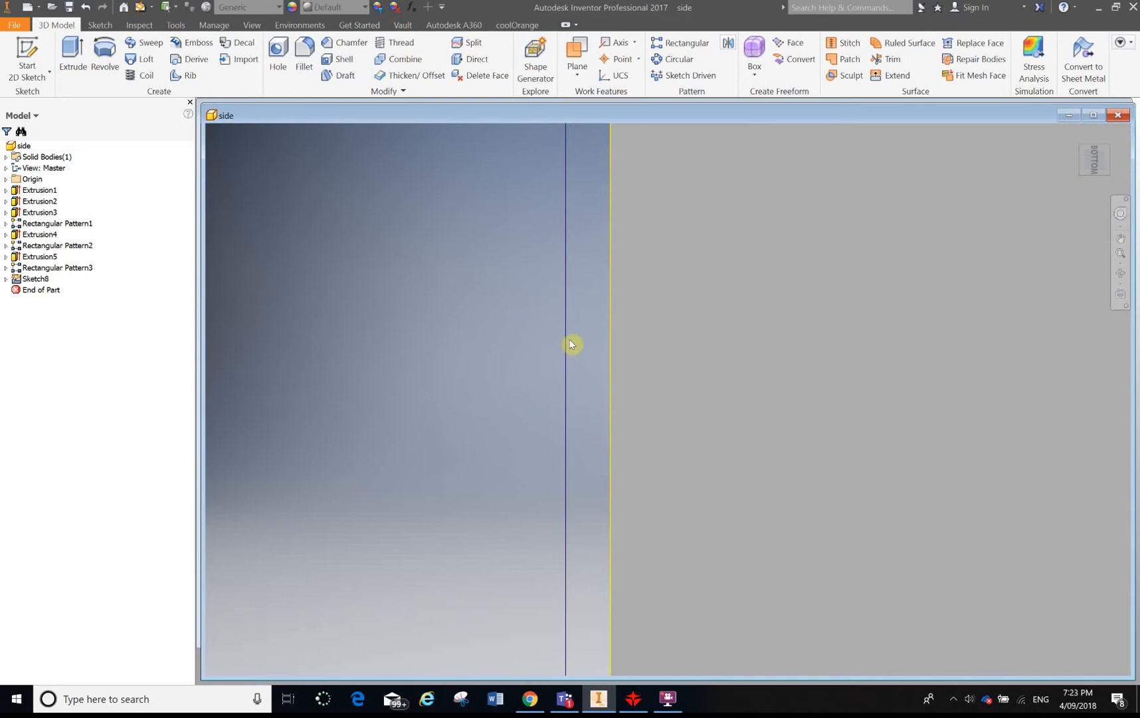
mouse_move(537, 343)
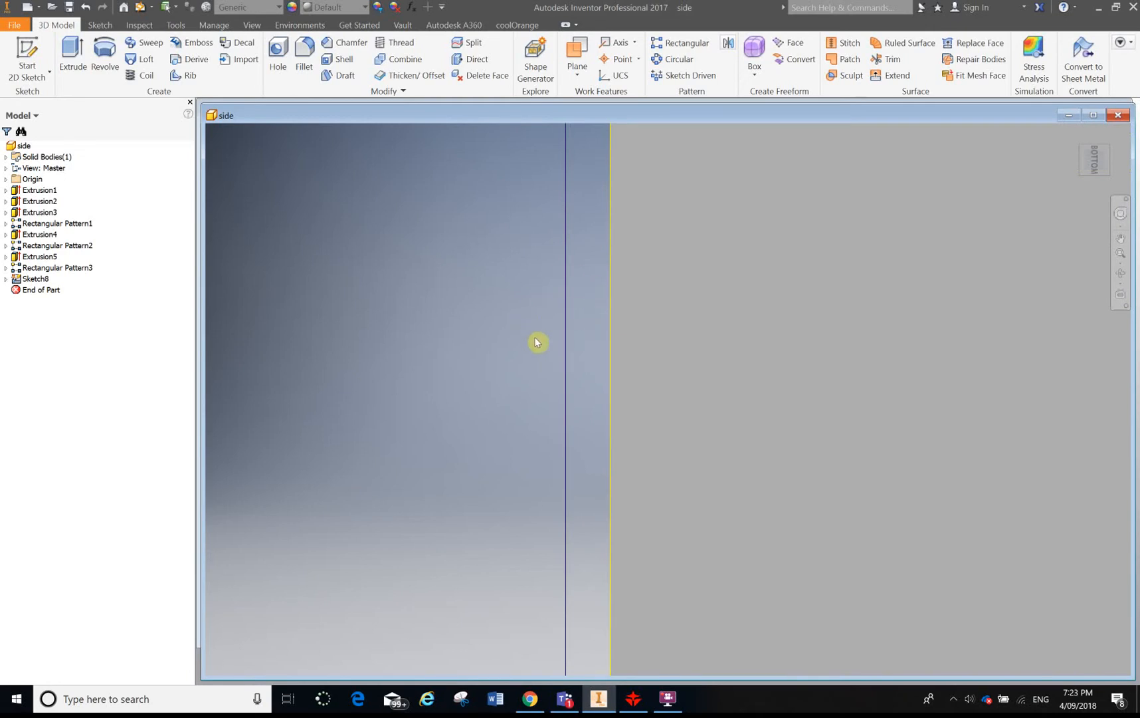
mouse_move(569, 303)
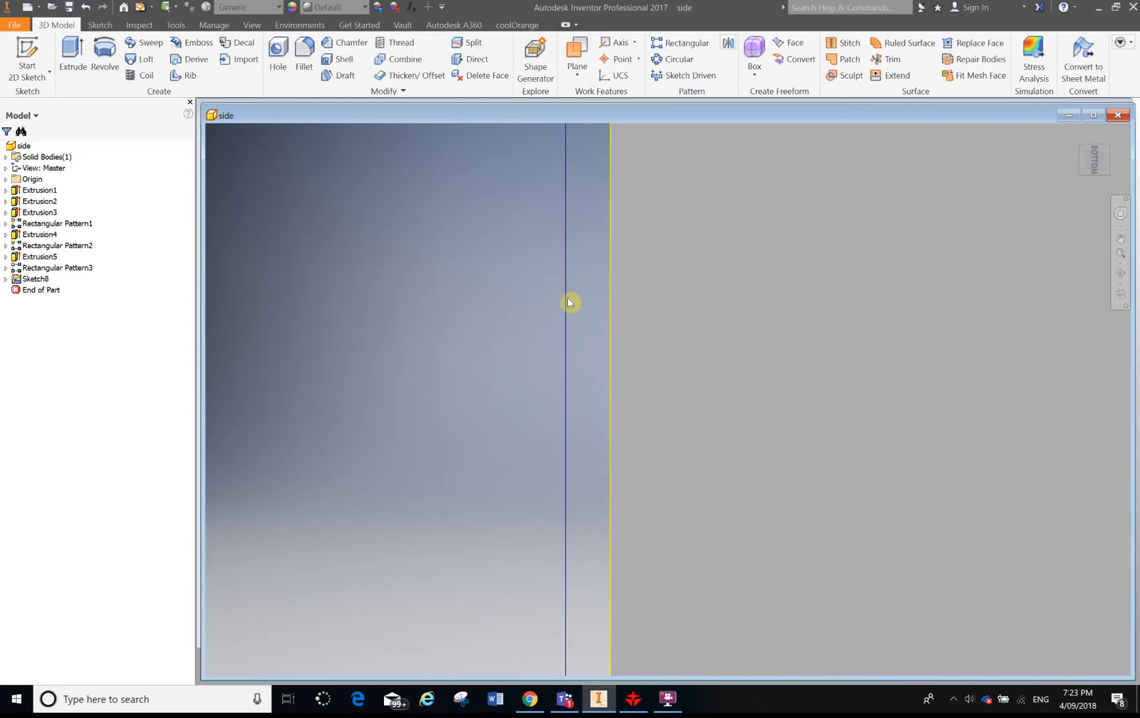
mouse_move(592, 307)
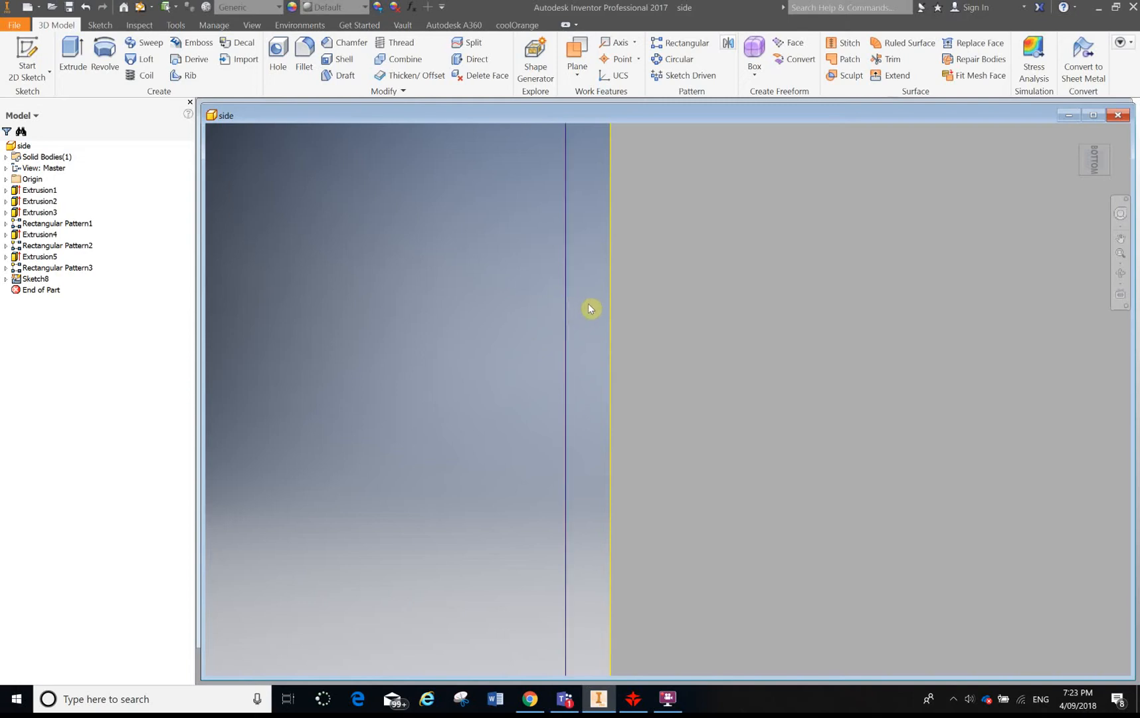
mouse_move(568, 271)
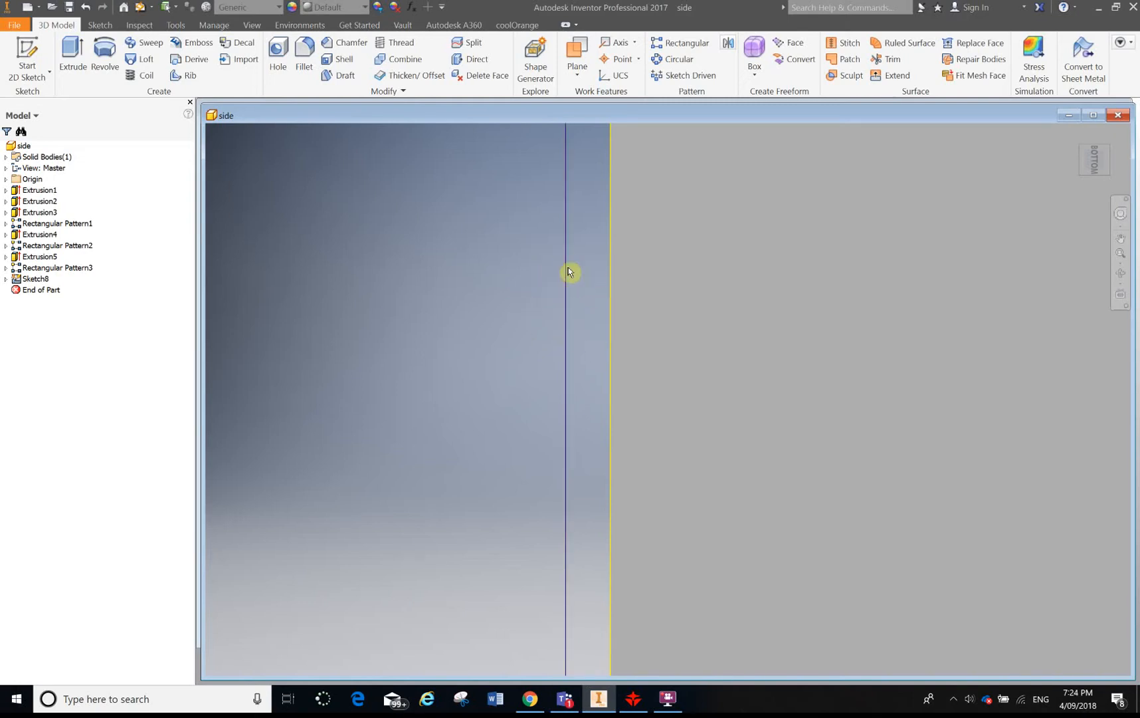
mouse_move(565, 201)
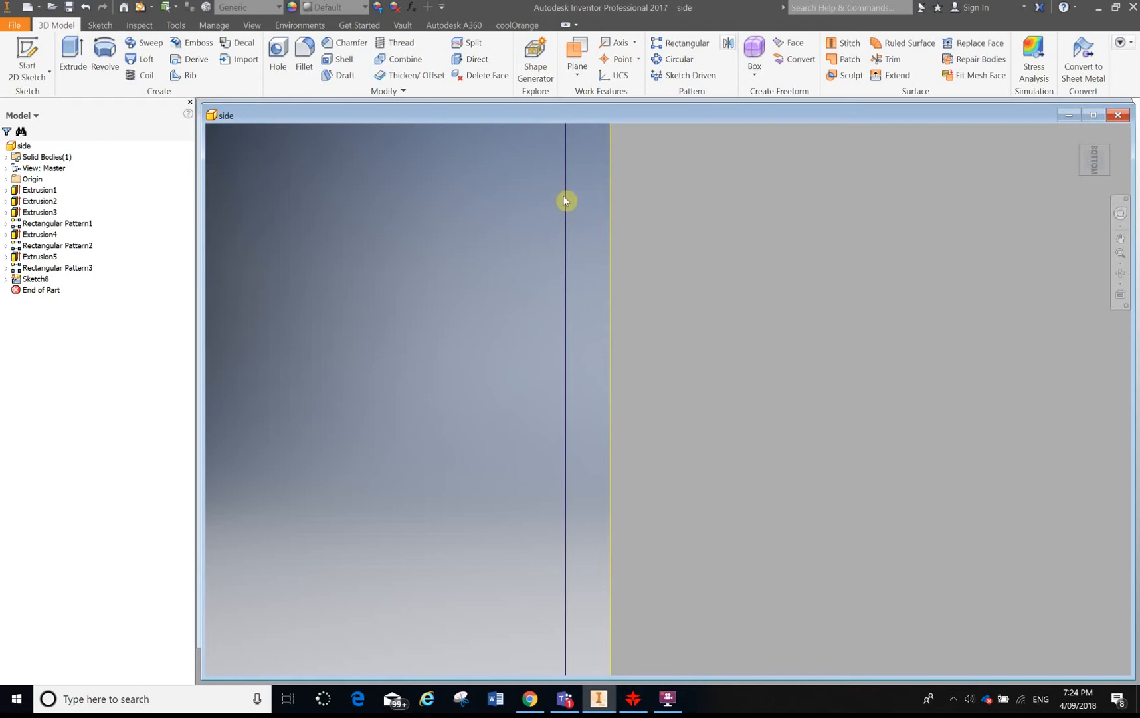
mouse_move(568, 347)
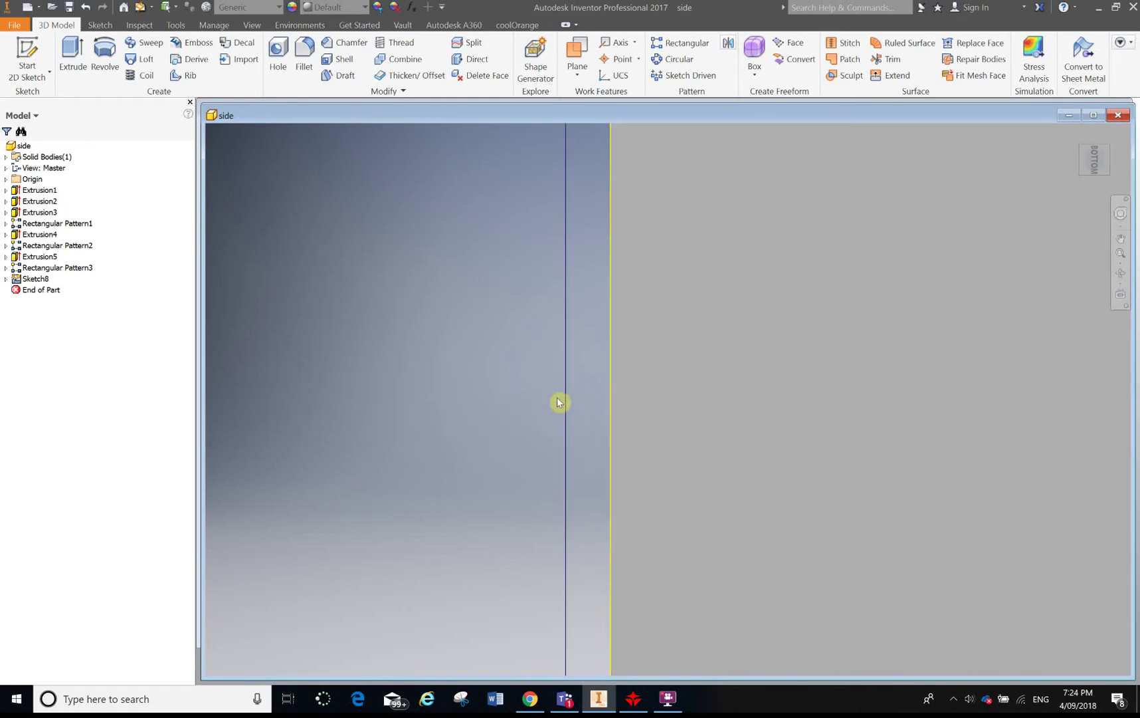
mouse_move(599, 386)
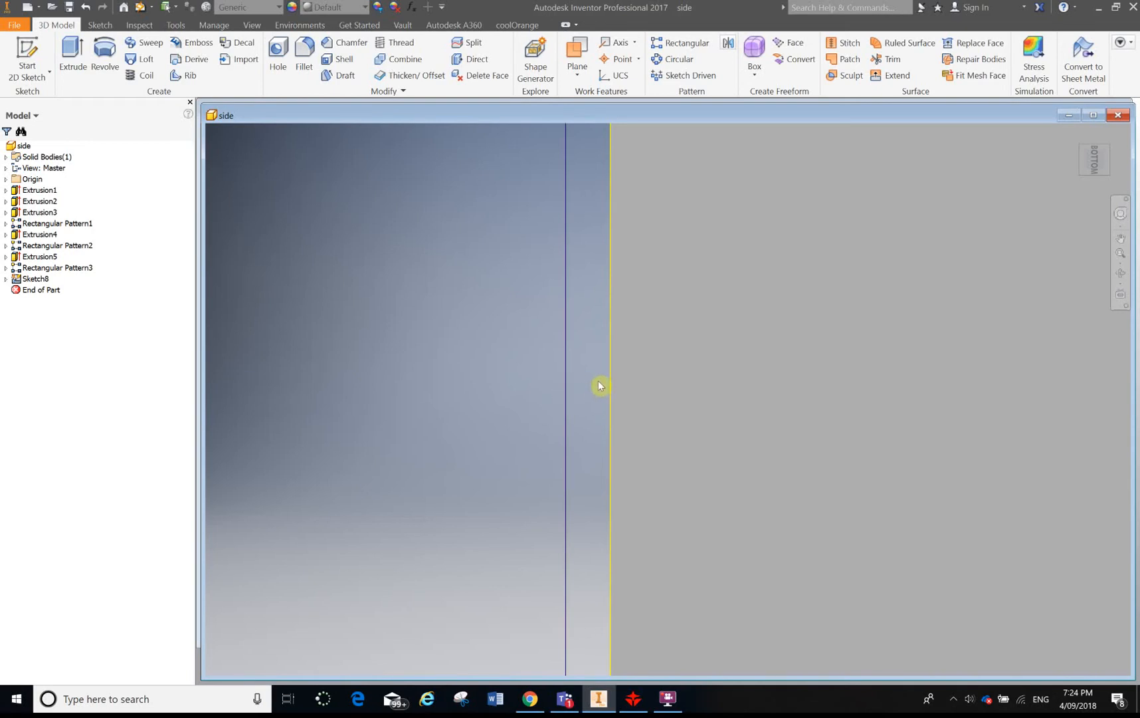
mouse_move(613, 402)
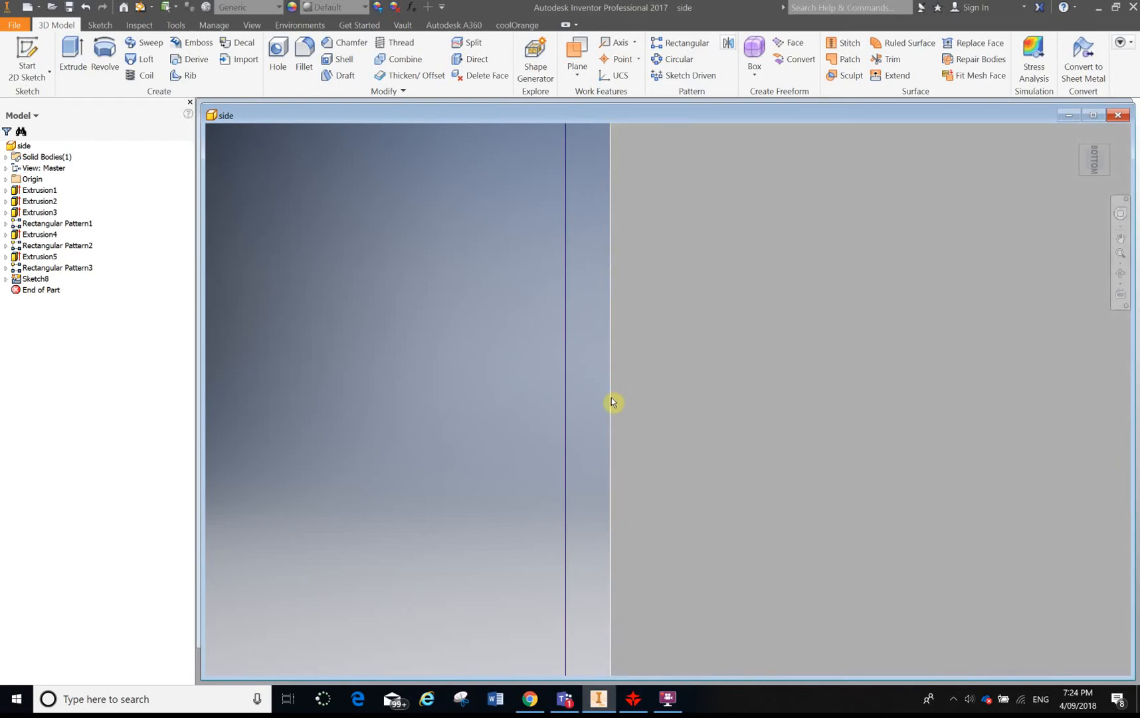
mouse_move(609, 340)
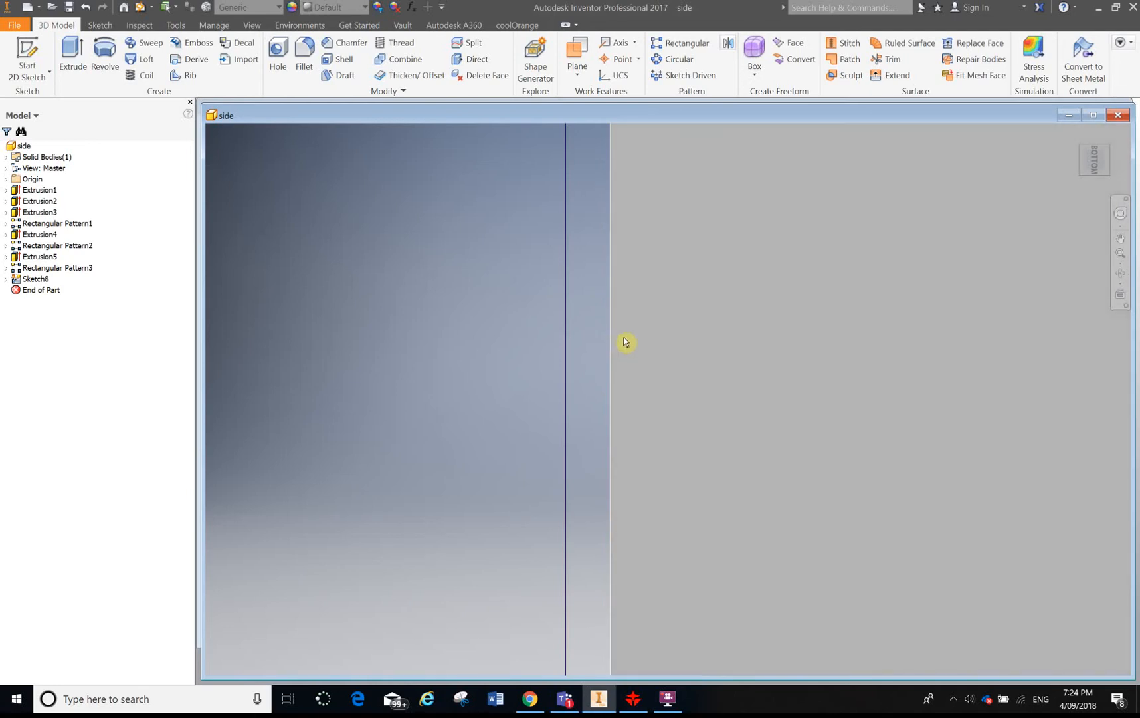
mouse_move(630, 341)
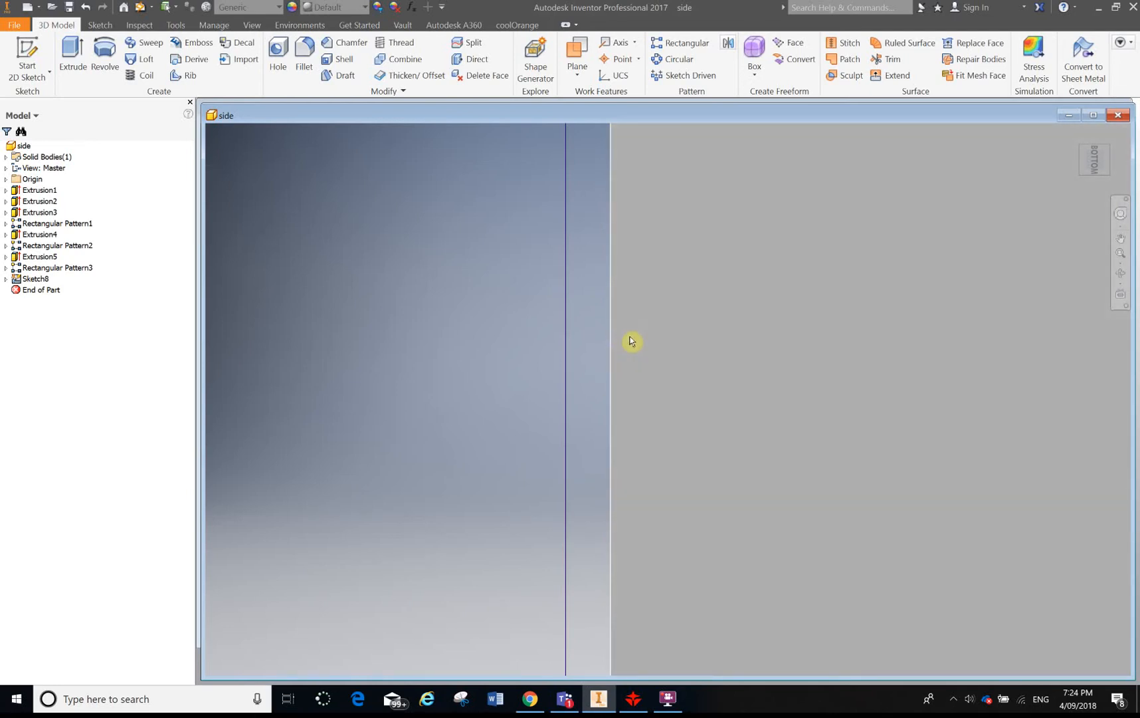
mouse_move(618, 356)
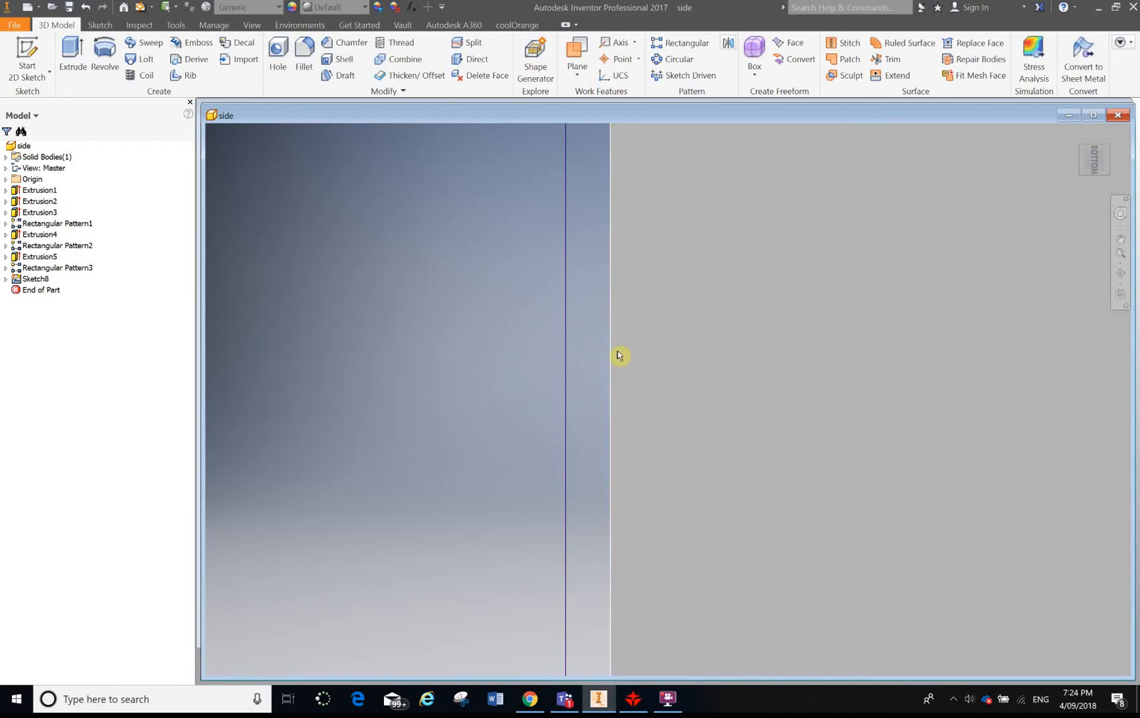
mouse_move(630, 313)
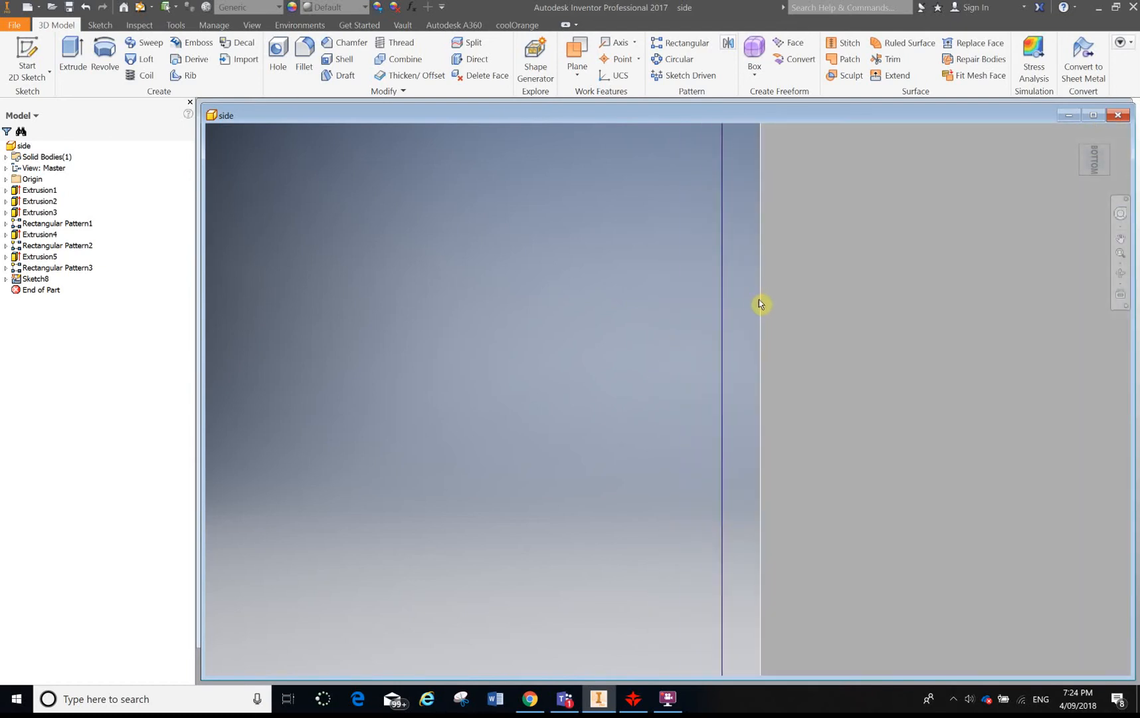
mouse_move(767, 318)
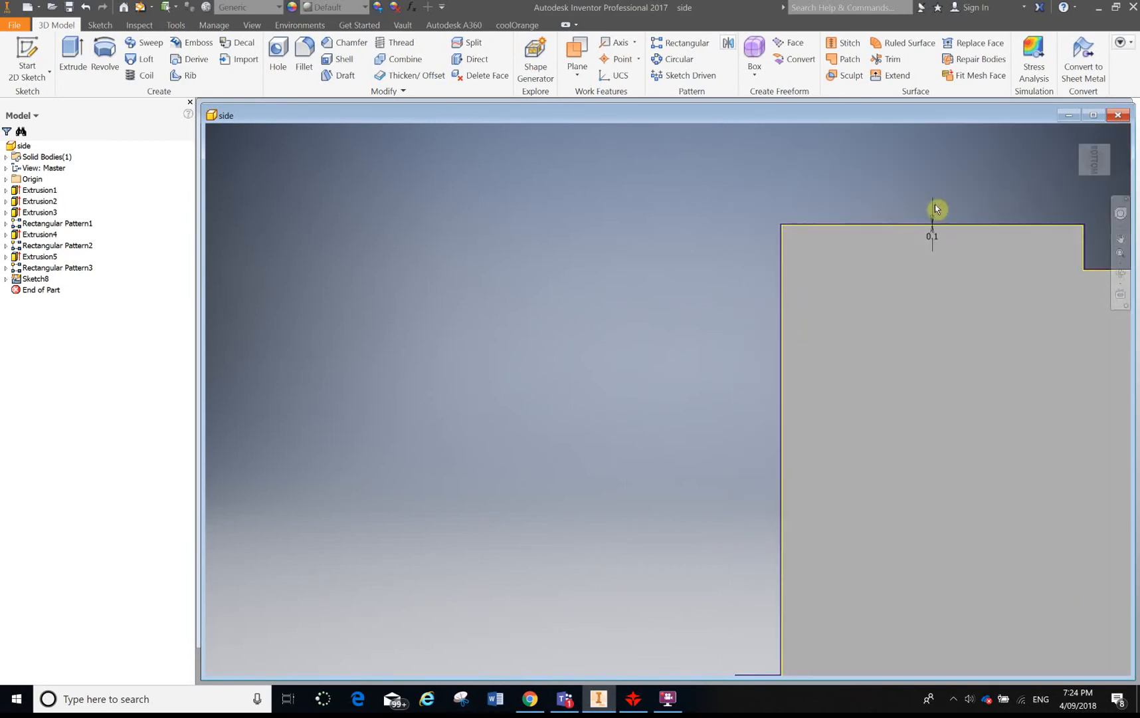
mouse_move(785, 338)
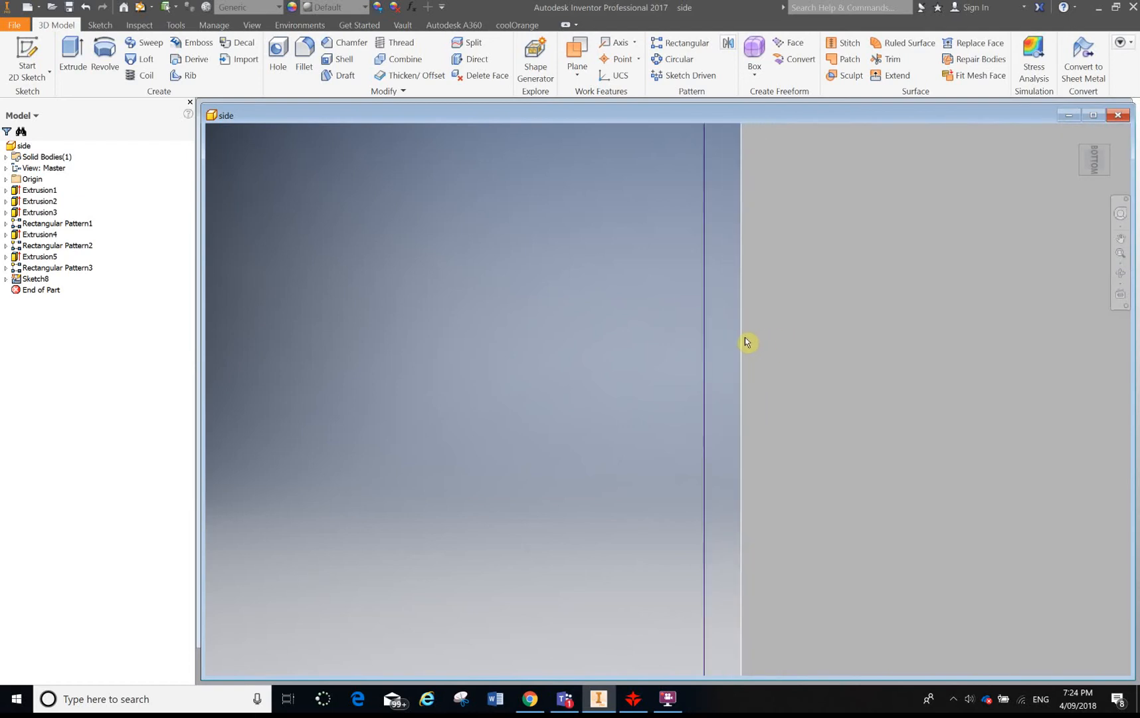
mouse_move(760, 352)
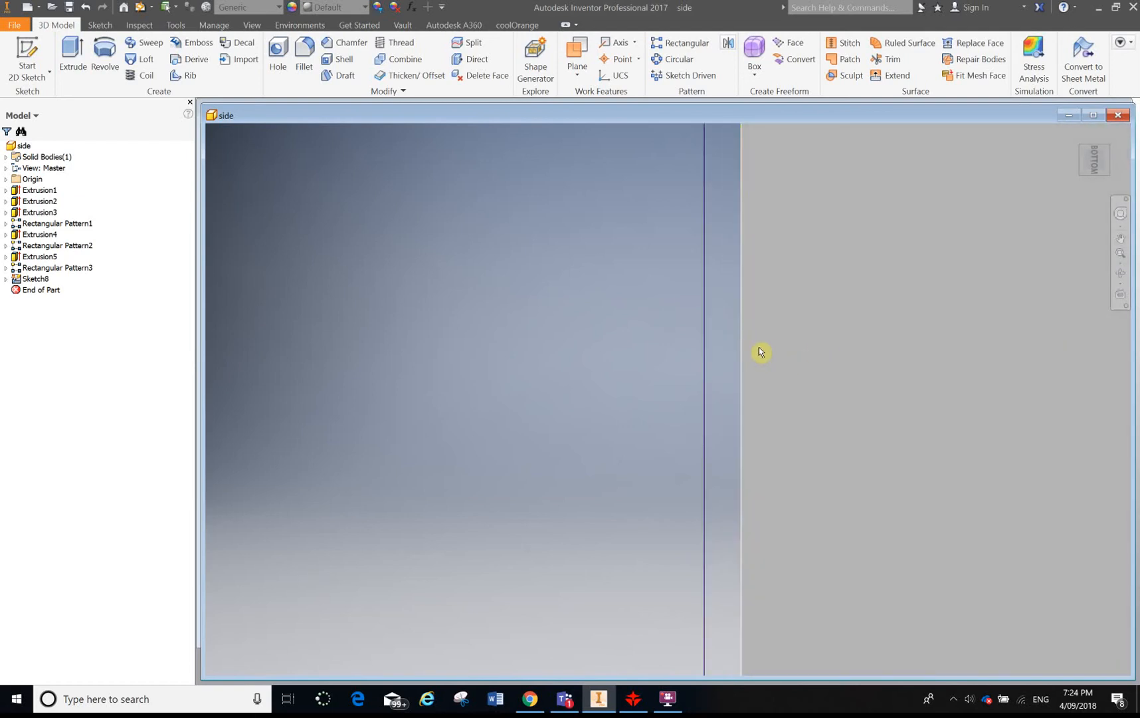
mouse_move(656, 378)
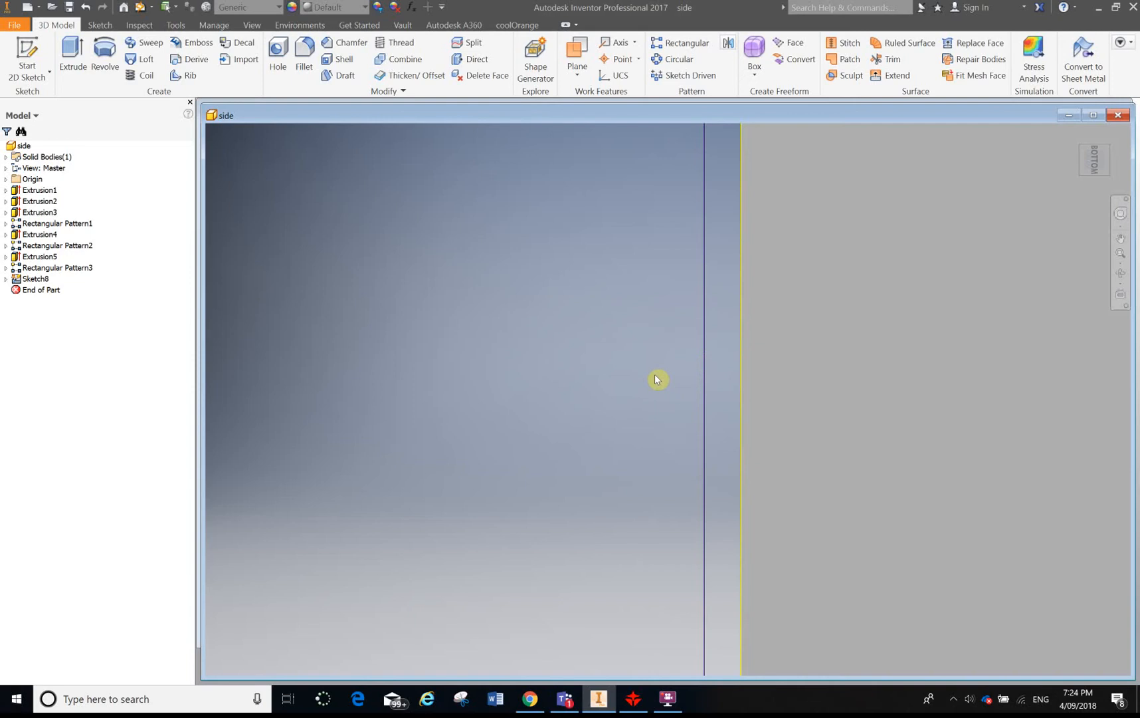
mouse_move(681, 401)
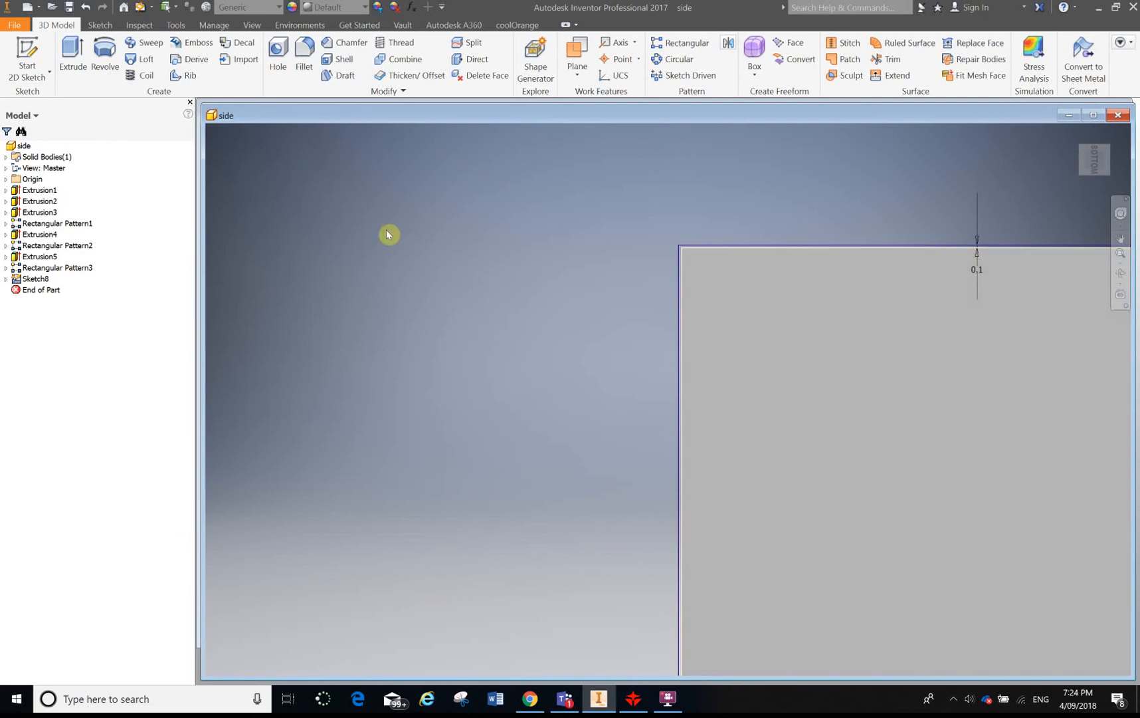
Step: Bring up Sketch8's context menu in the model browser to delete it
right_click(35, 280)
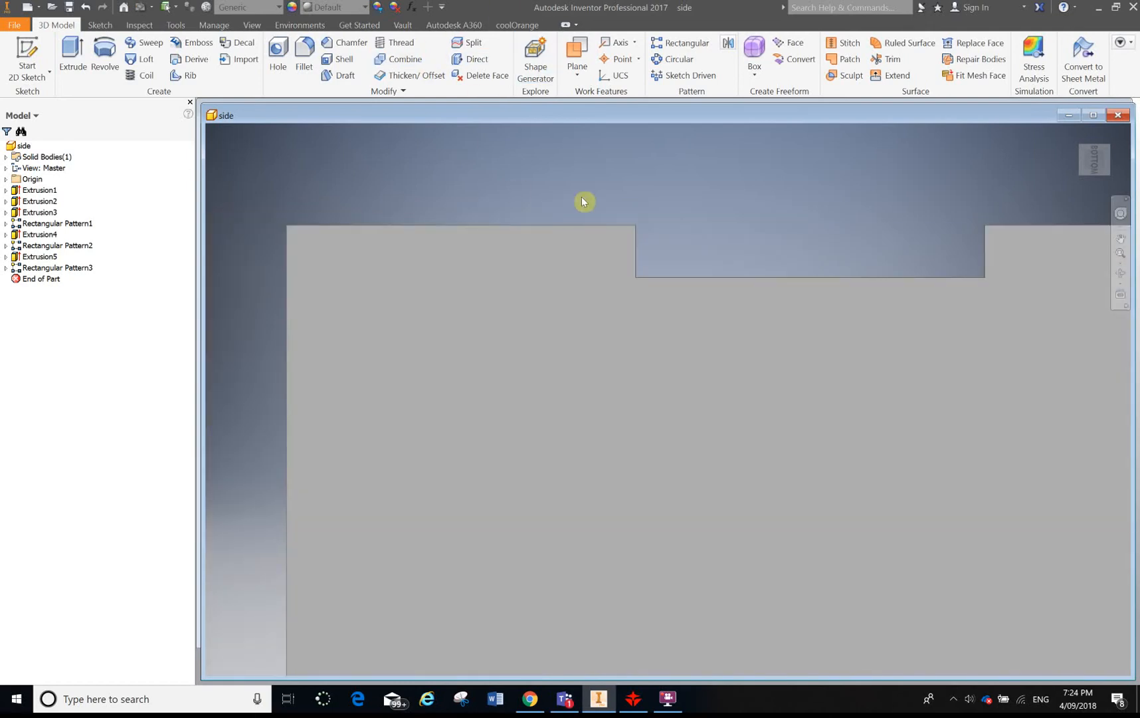
mouse_move(14, 24)
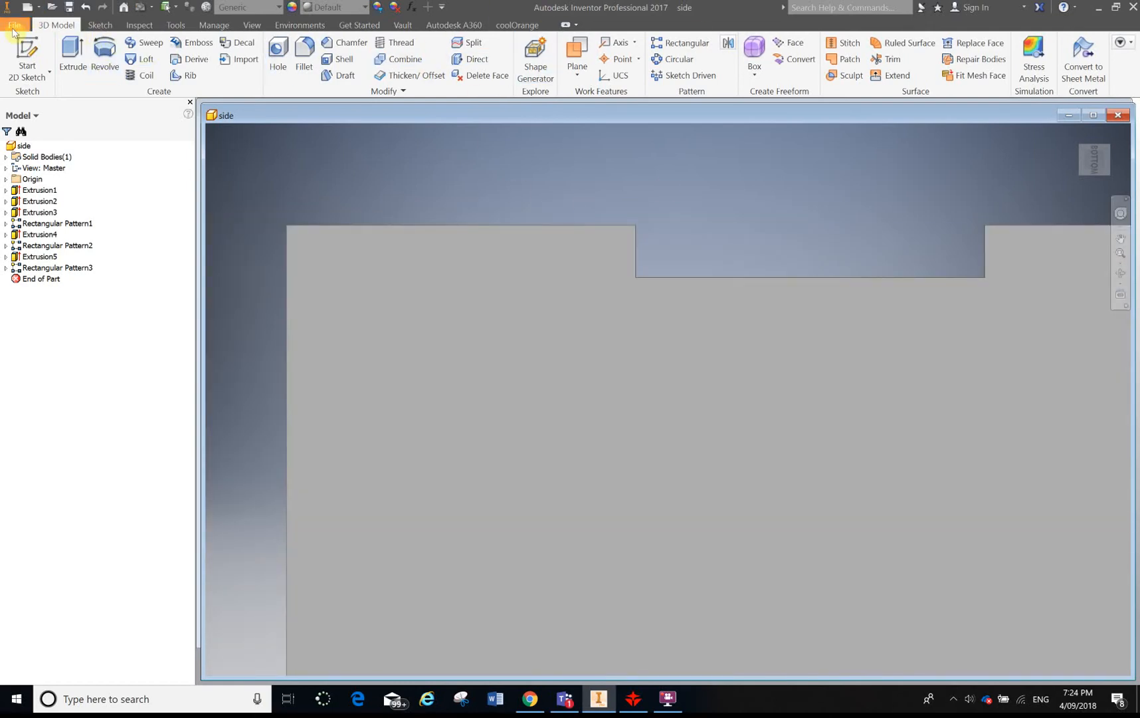
Step: Save a copy of the part named 'test' through File > Save As
left_click(14, 24)
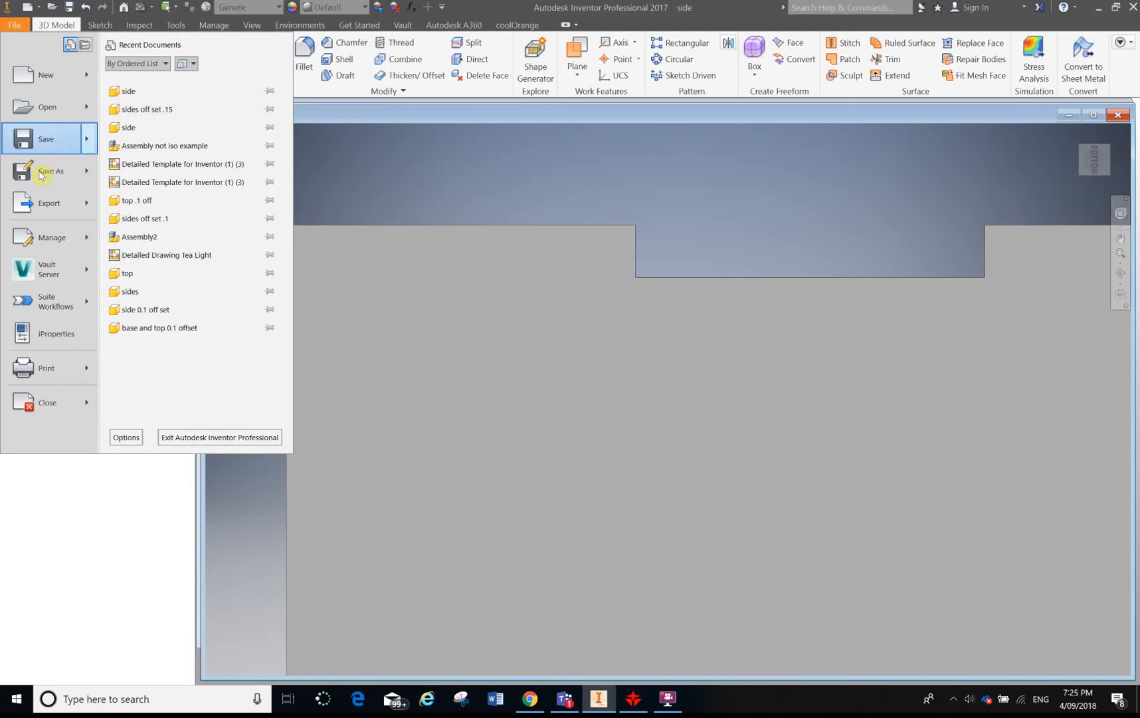
left_click(50, 173)
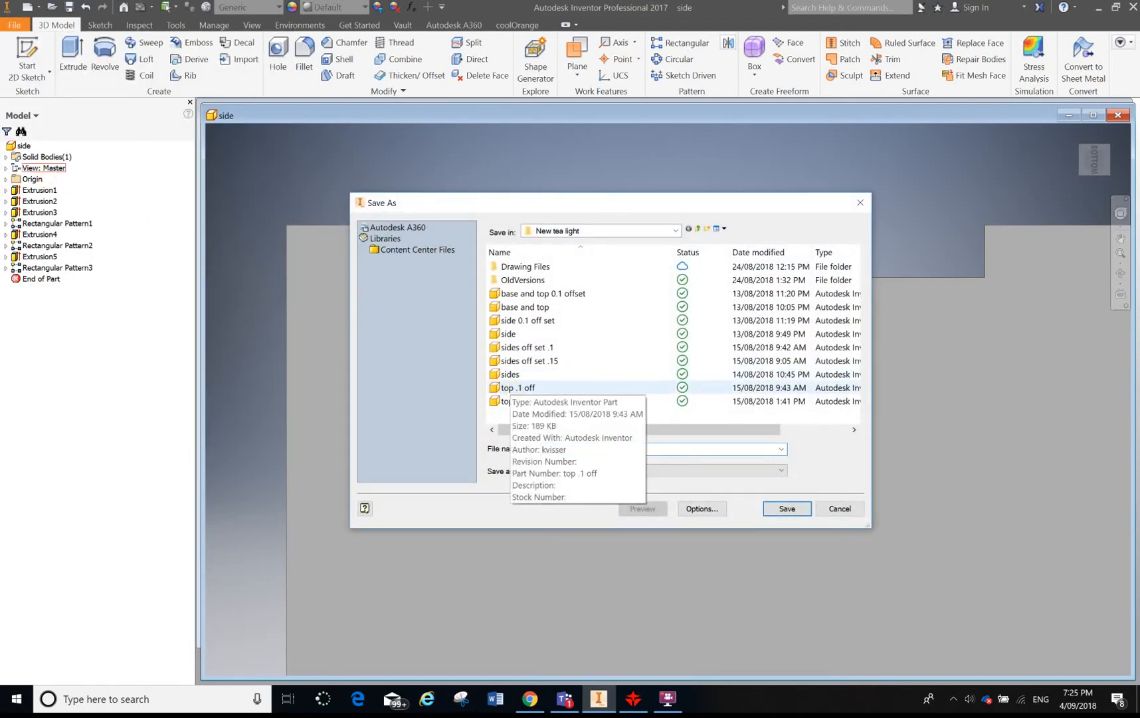
left_click(785, 508)
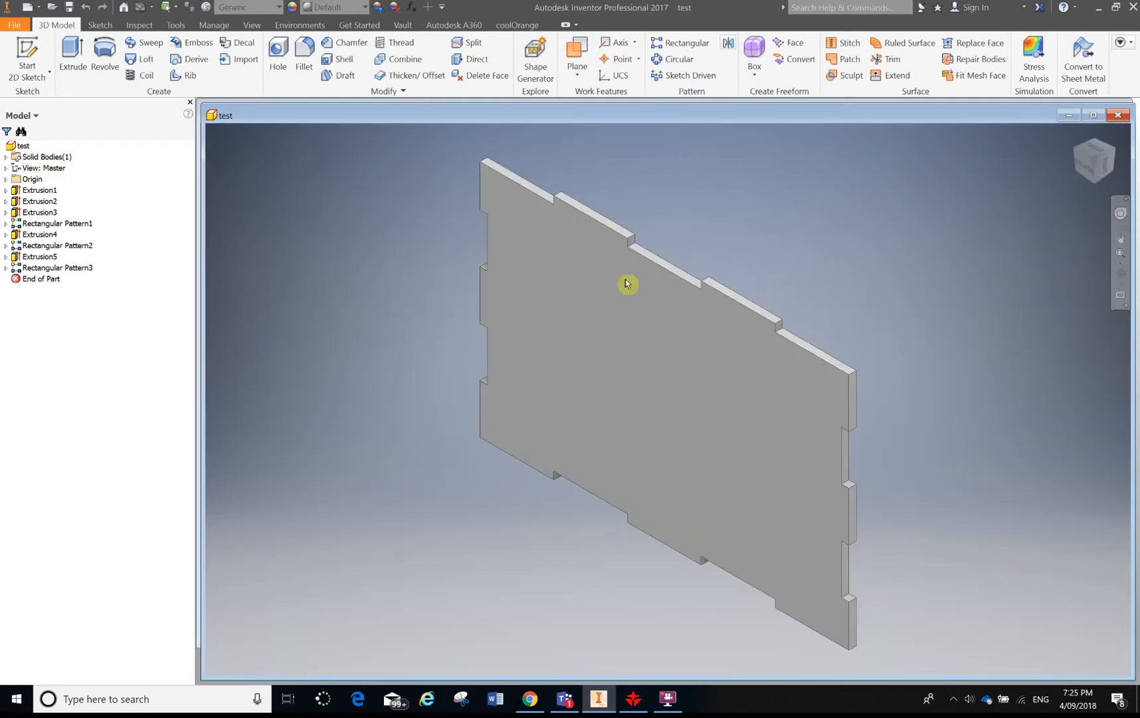
mouse_move(718, 157)
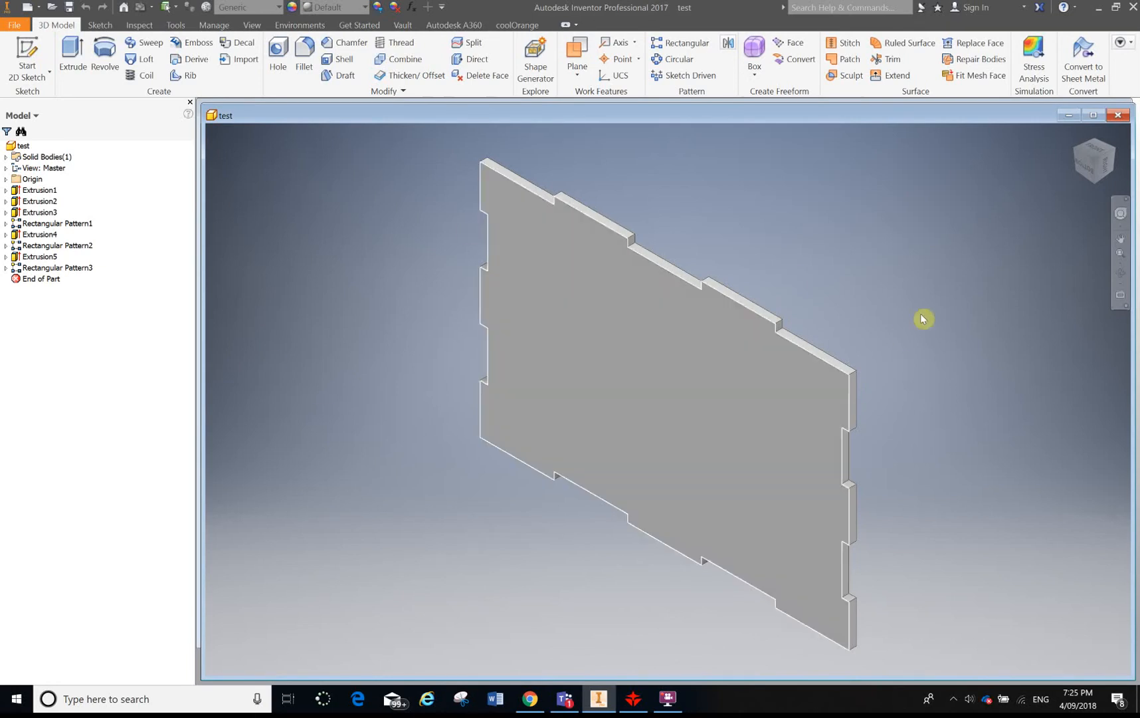
Step: Switch to the Bottom ViewCube view and select the panel's large flat face
left_click(741, 340)
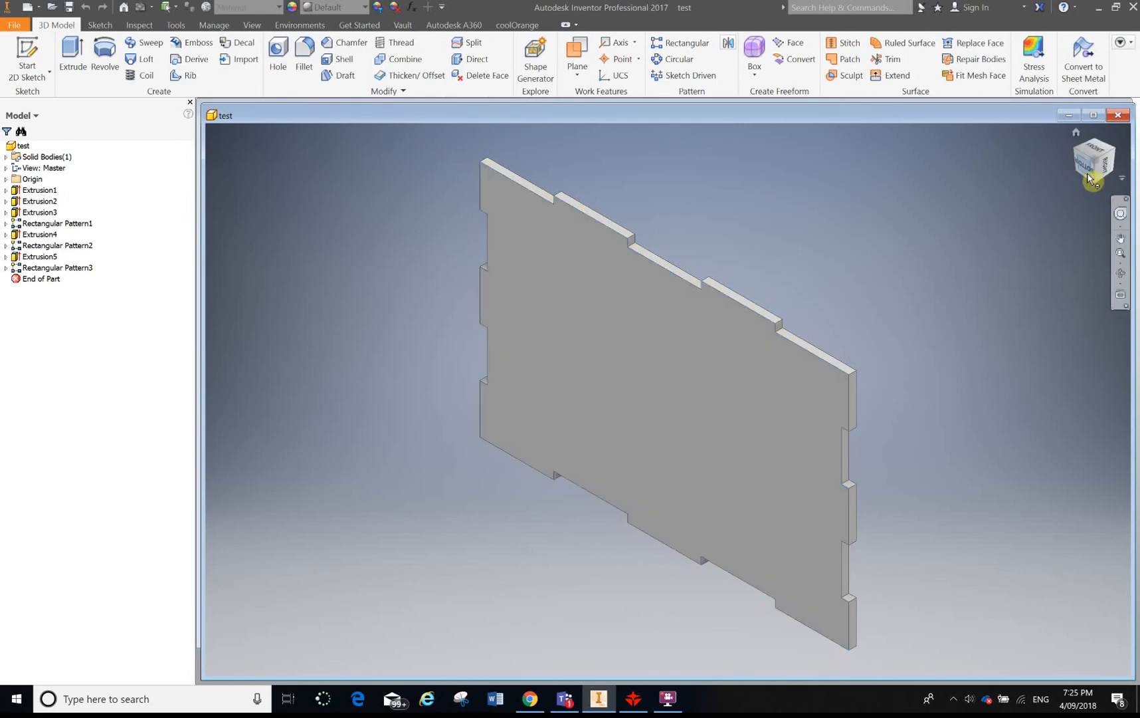
left_click(1092, 160)
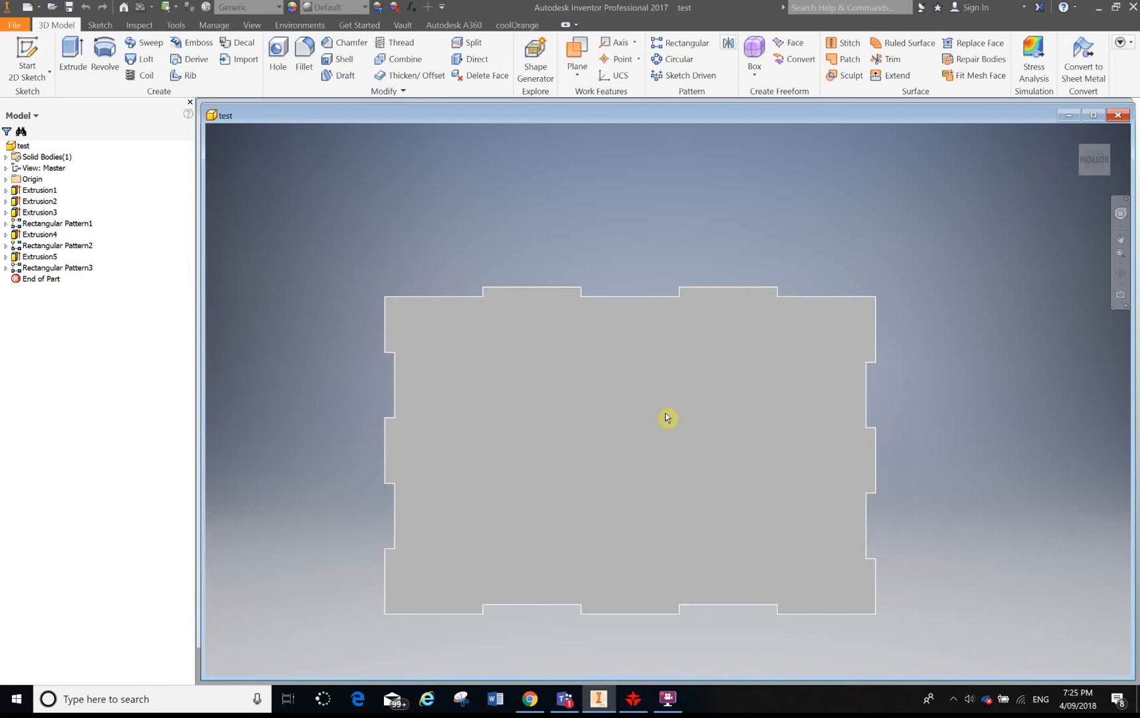
left_click(665, 417)
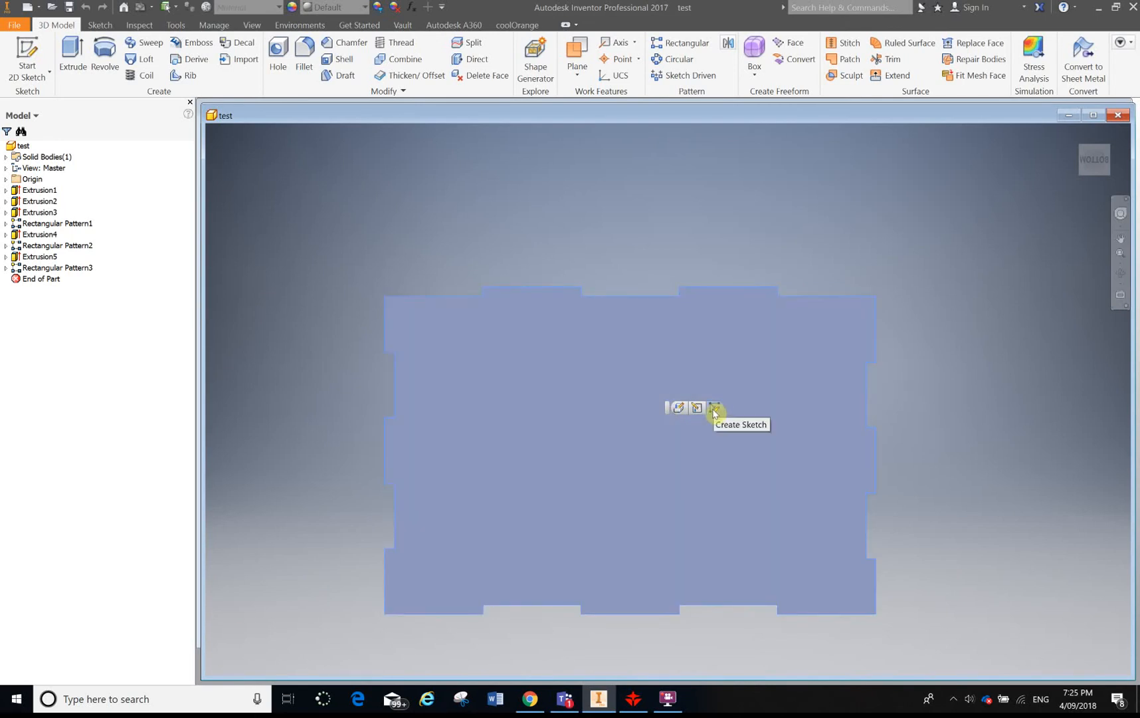
Step: Create a sketch on the selected face and project its tabbed outline
left_click(715, 410)
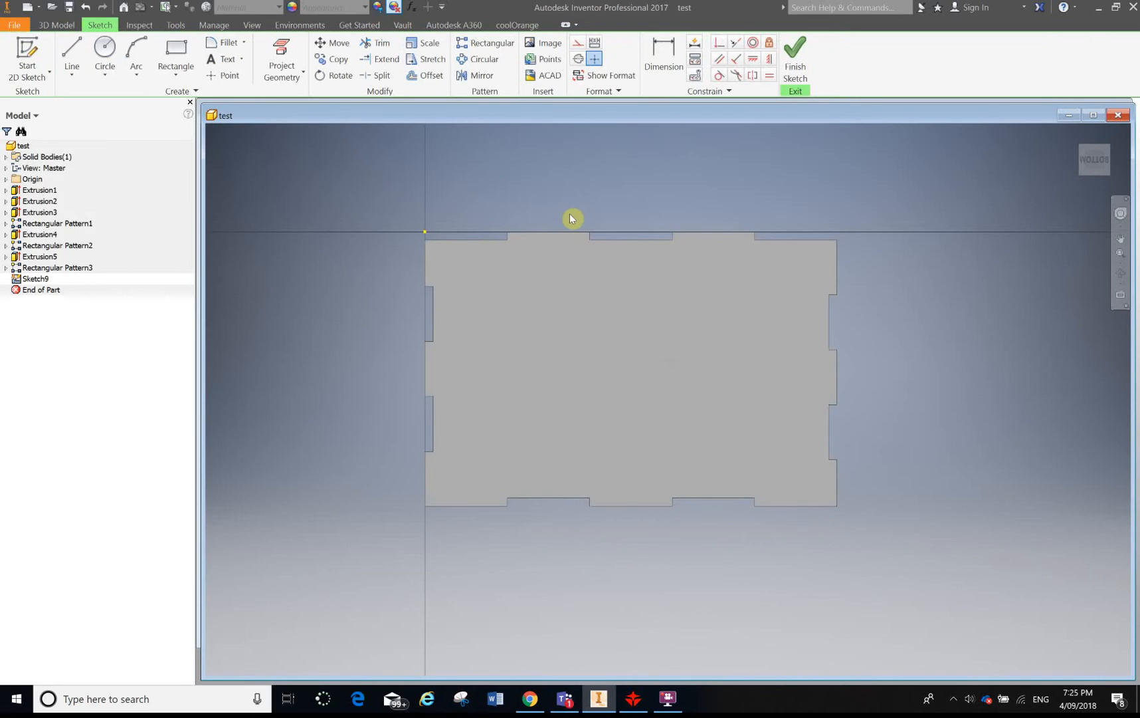
left_click(281, 57)
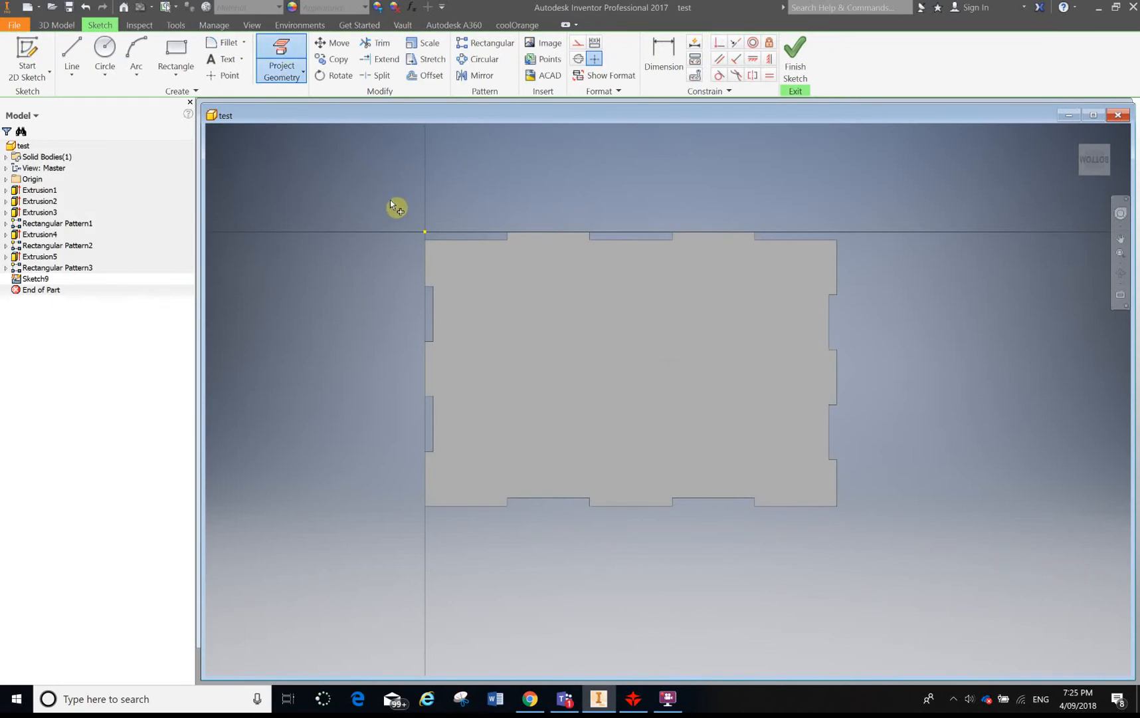
mouse_move(382, 288)
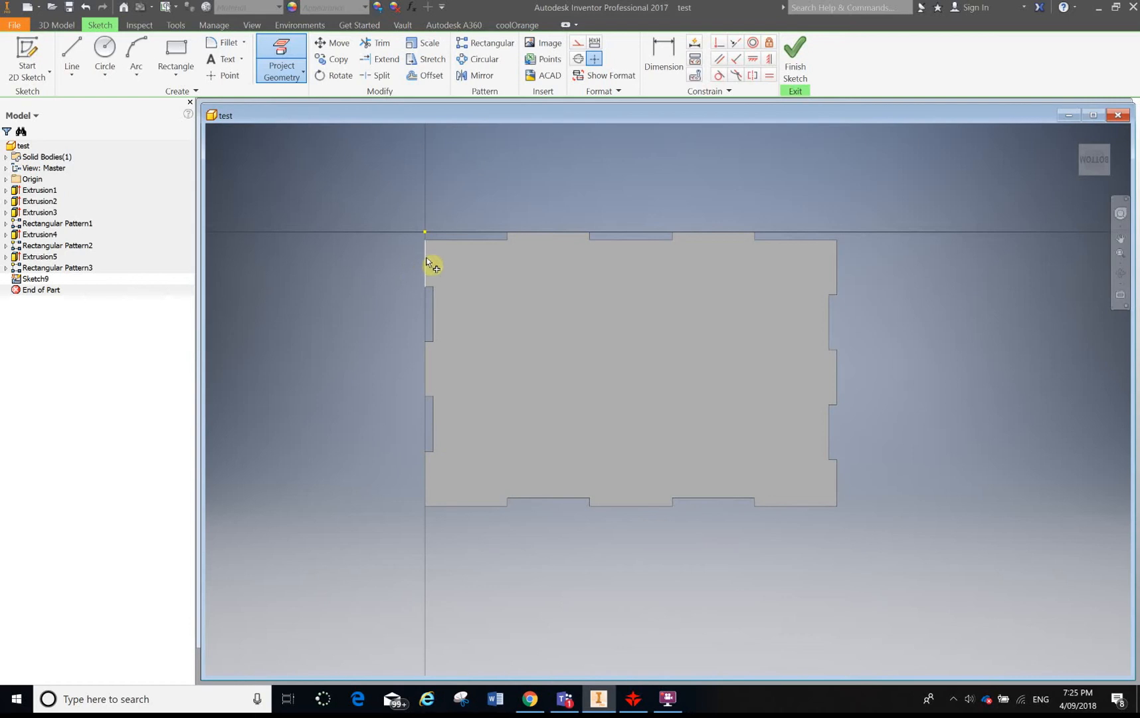
mouse_move(425, 276)
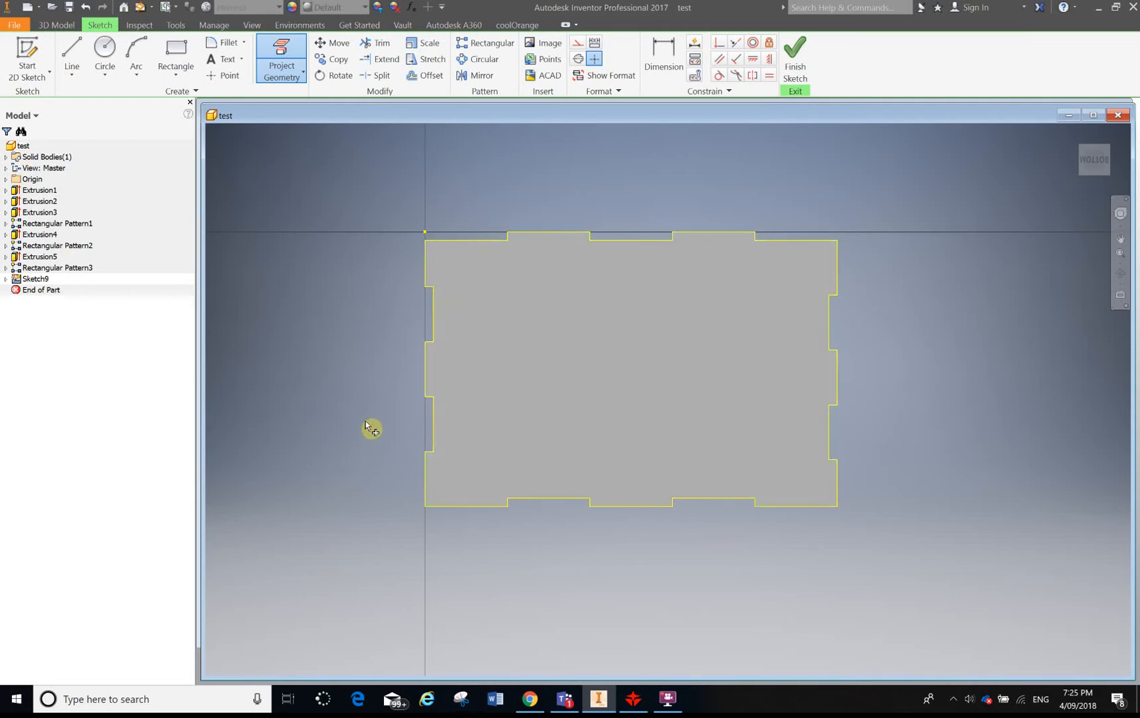
mouse_move(702, 201)
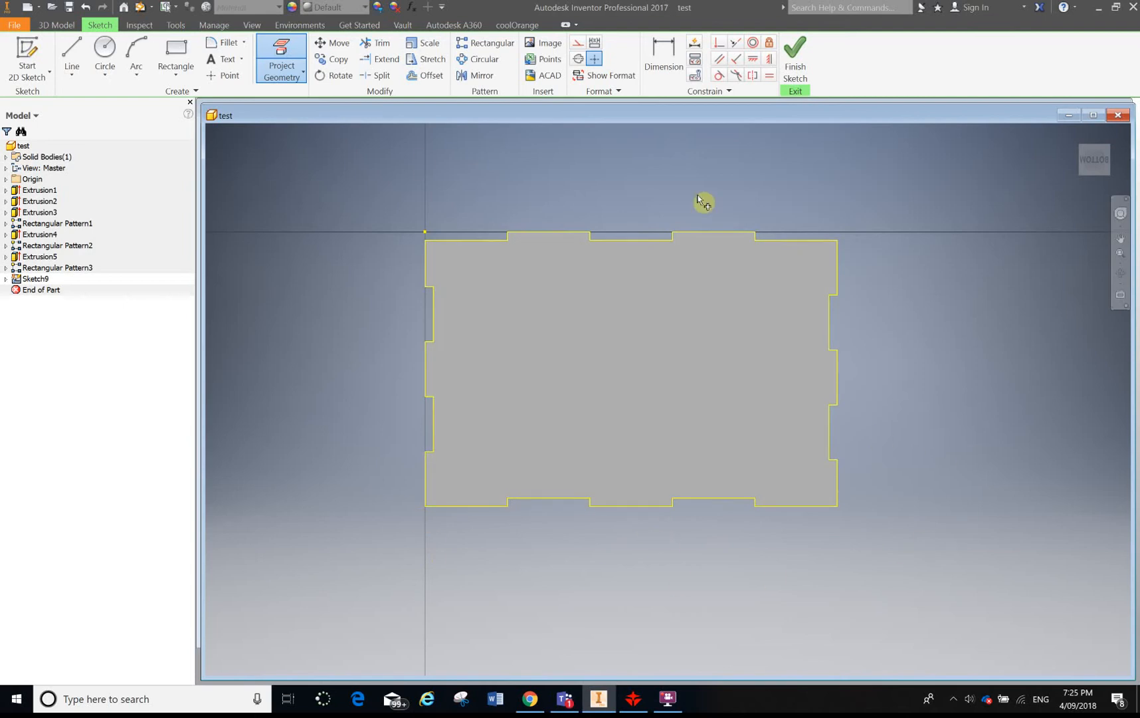
mouse_move(428, 95)
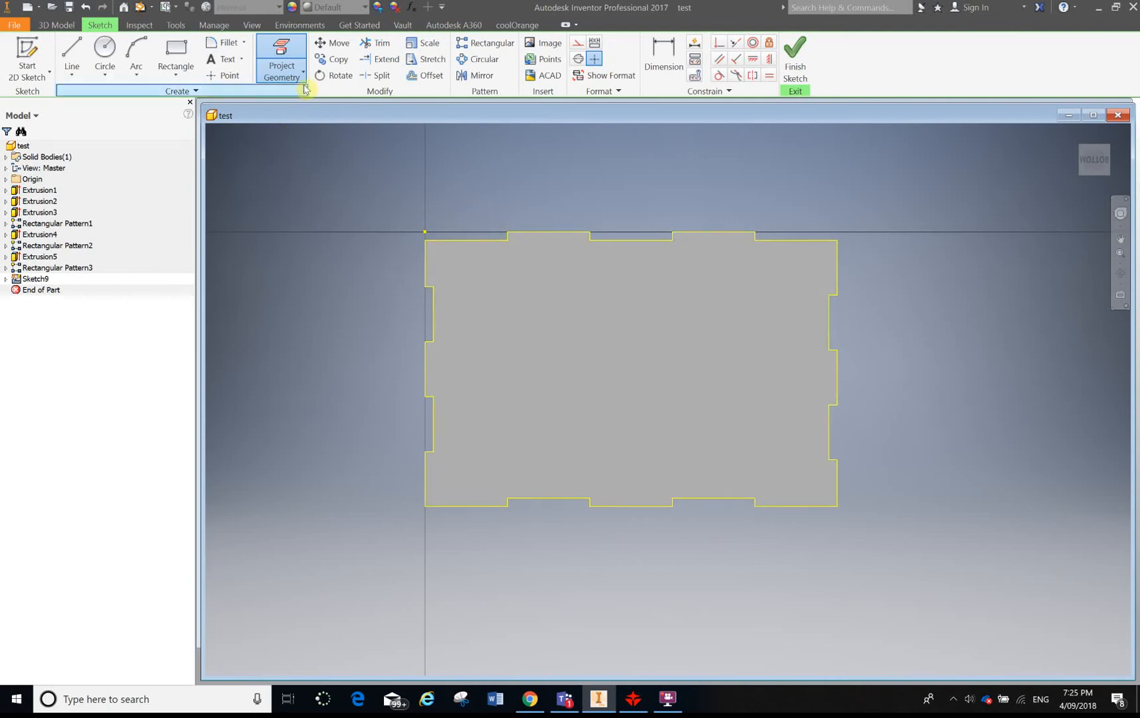
mouse_move(383, 98)
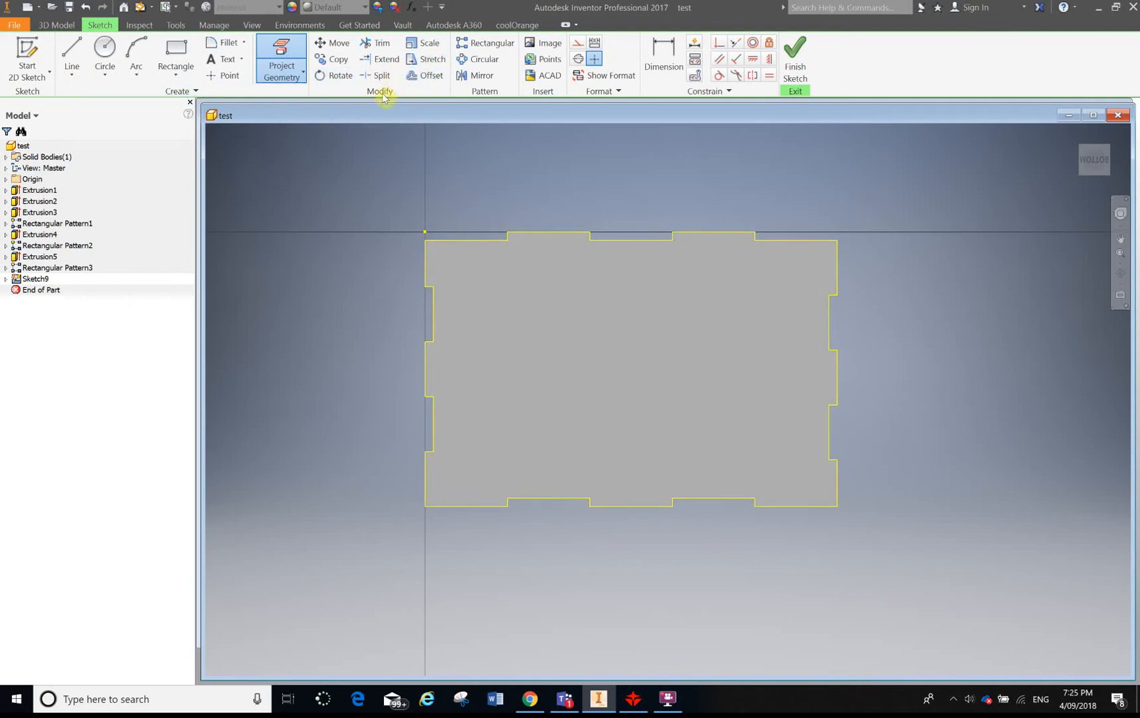
Step: Offset the projected panel outline 0.1 mm outward and finish Sketch9
left_click(429, 75)
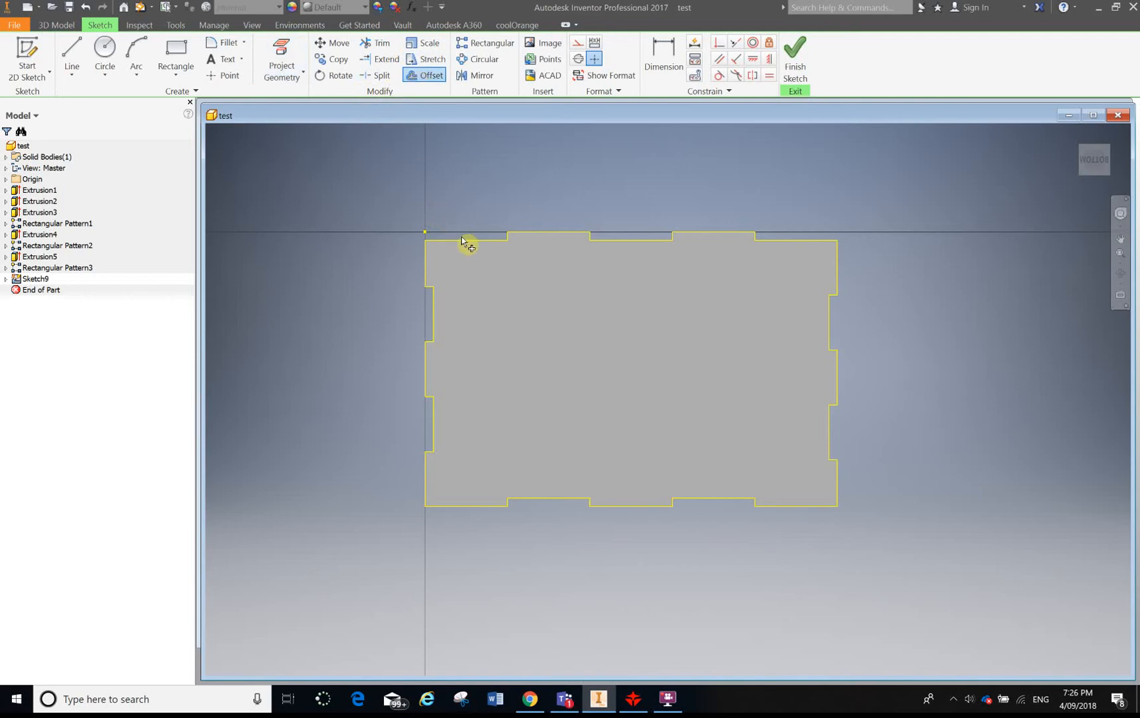
left_click(461, 241)
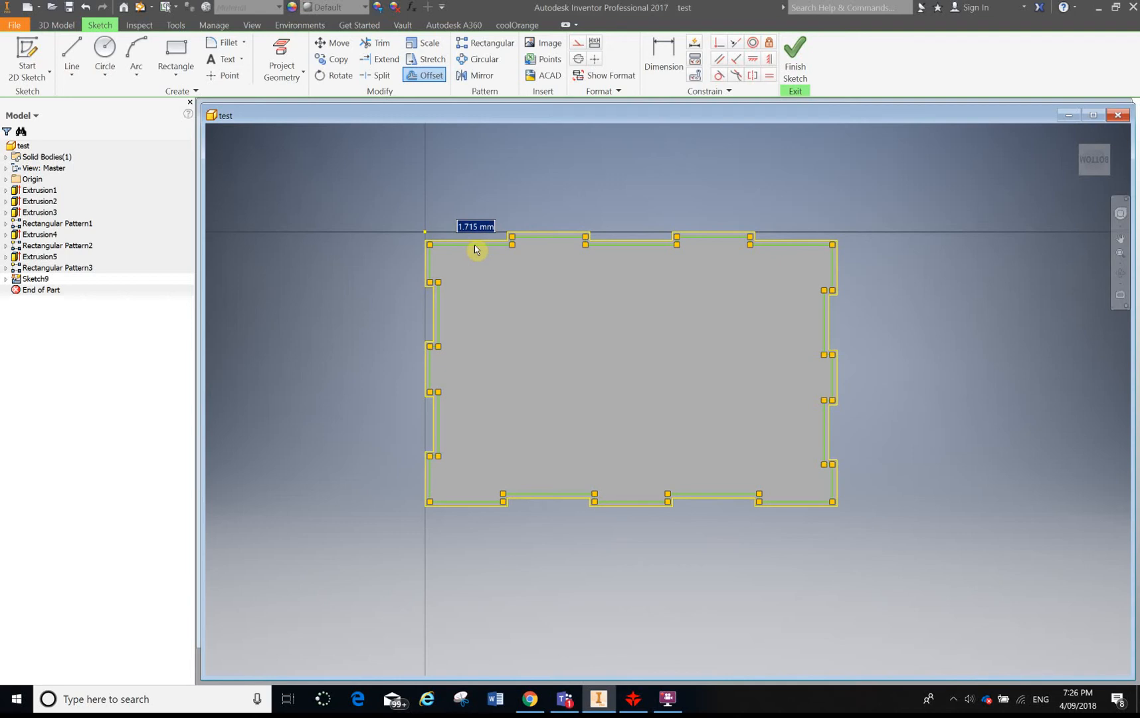
mouse_move(471, 254)
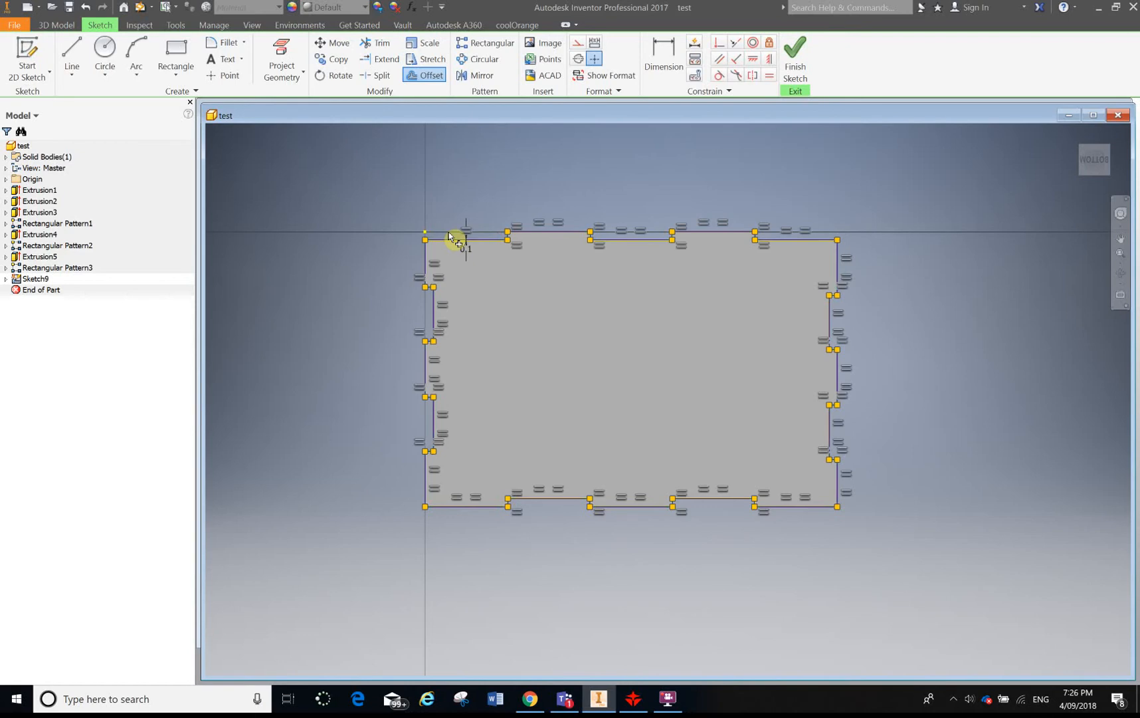
scroll("down", 3)
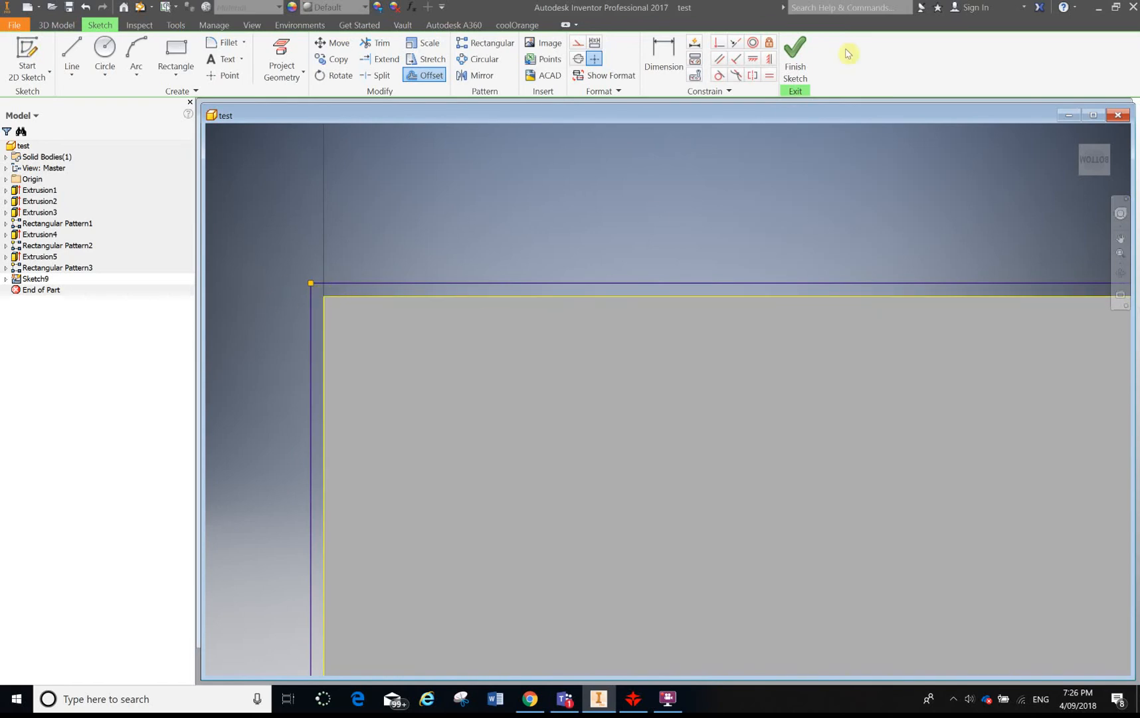
mouse_move(795, 55)
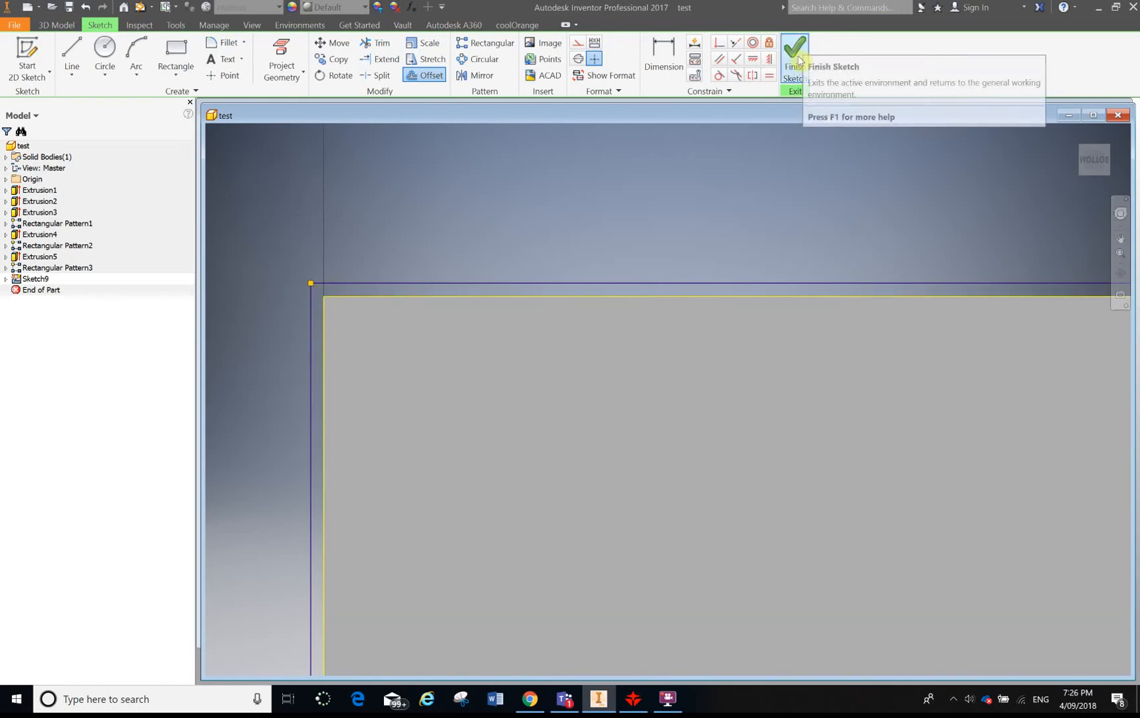
left_click(793, 54)
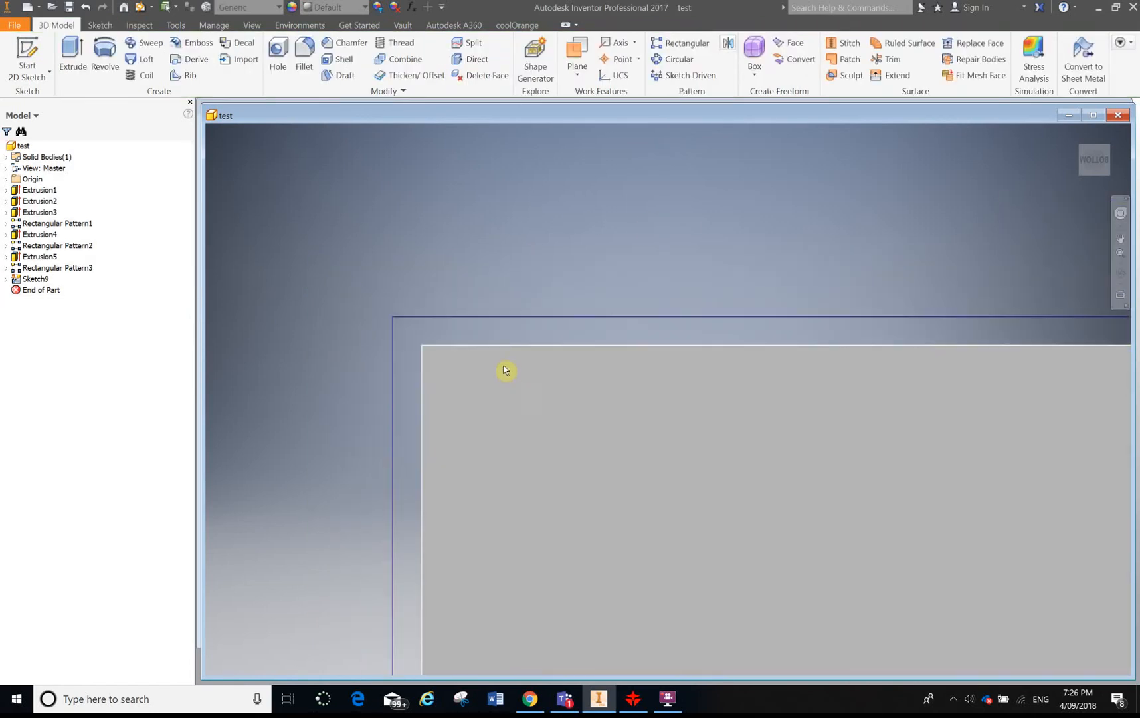
left_click(71, 51)
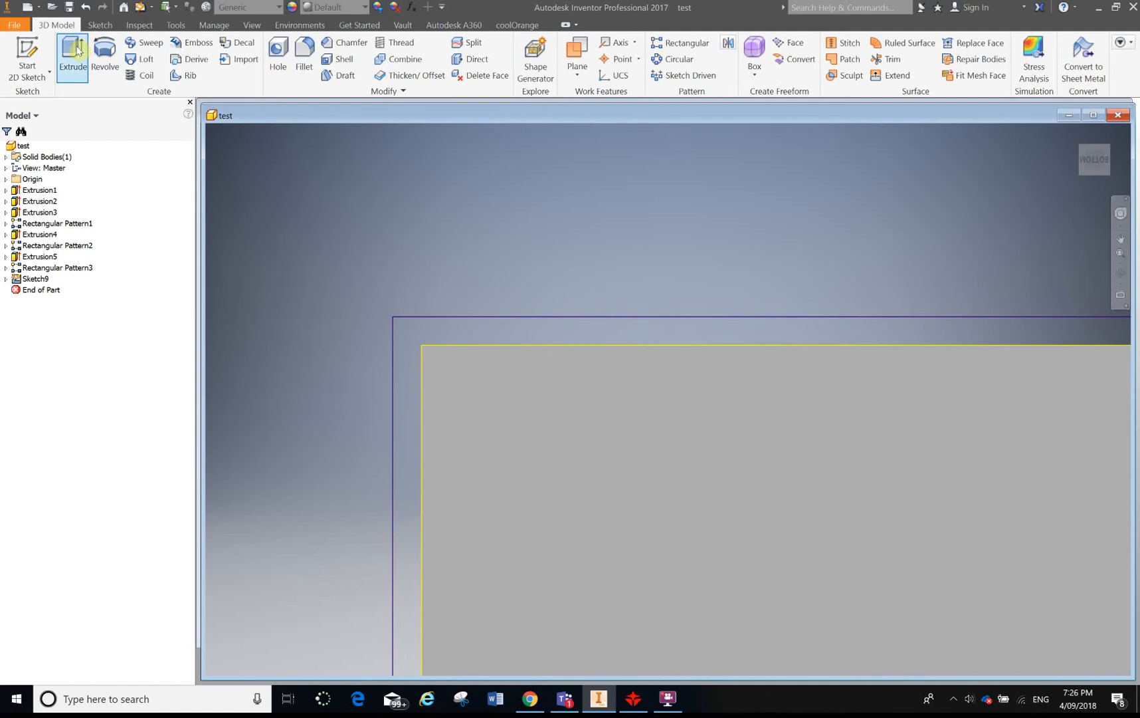
Step: Extrude the offset profile 3 mm in the flipped direction
left_click(71, 52)
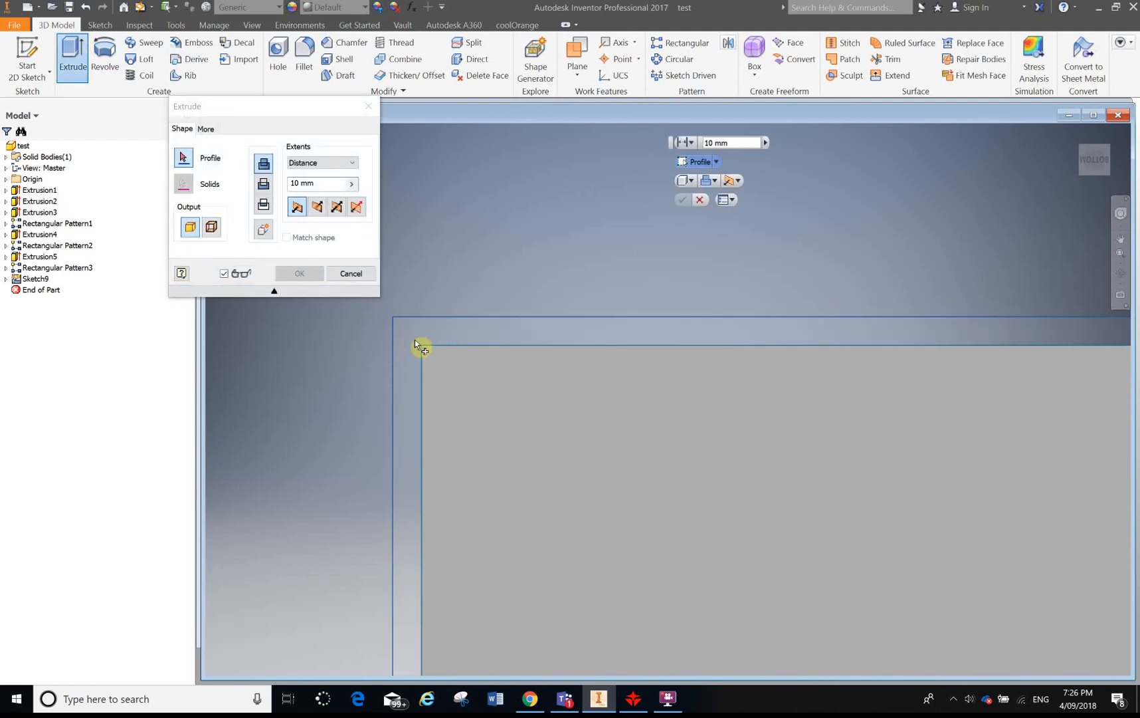
mouse_move(410, 337)
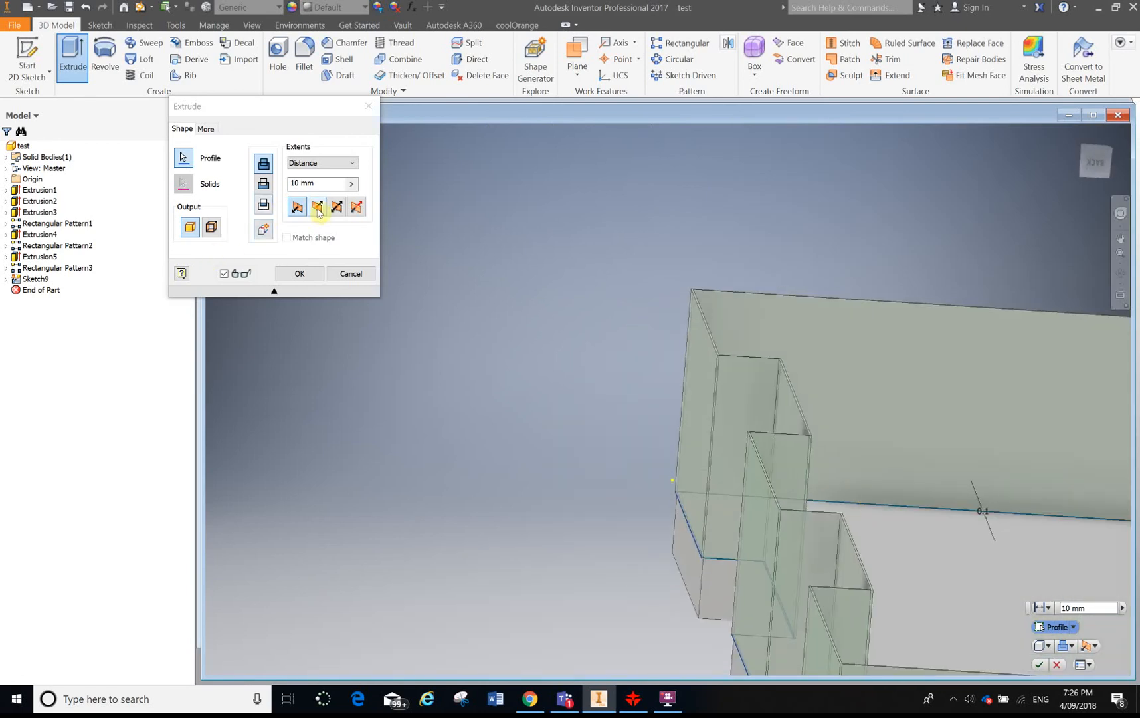
left_click(316, 207)
type("3")
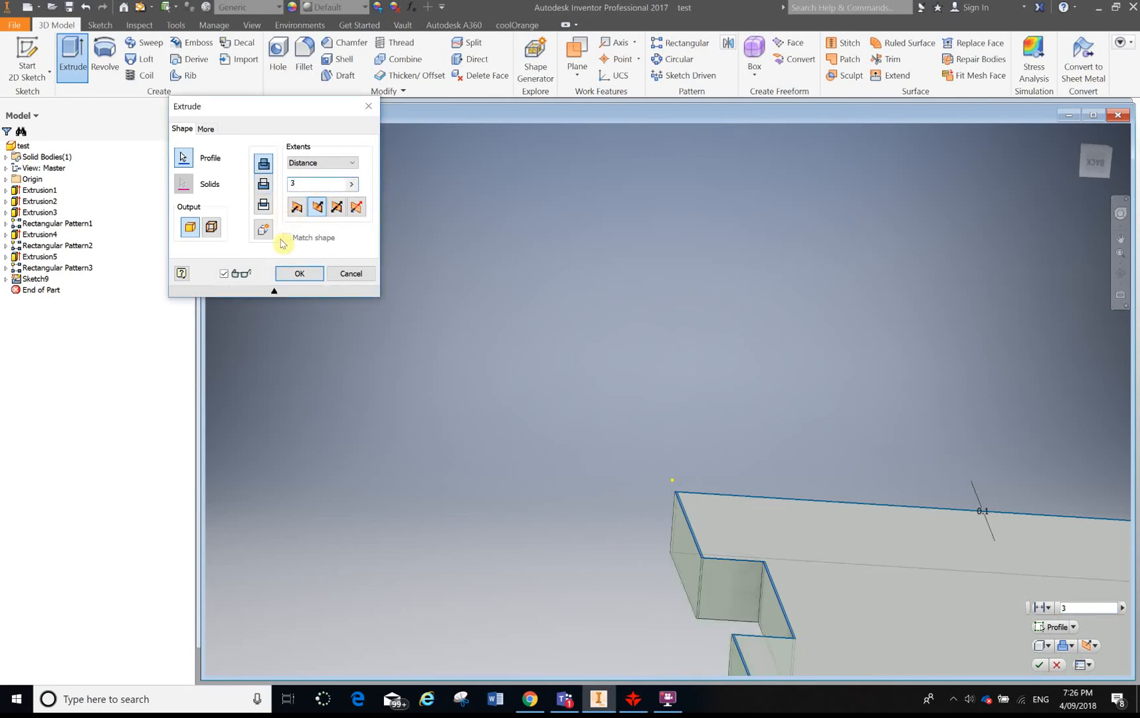
mouse_move(303, 278)
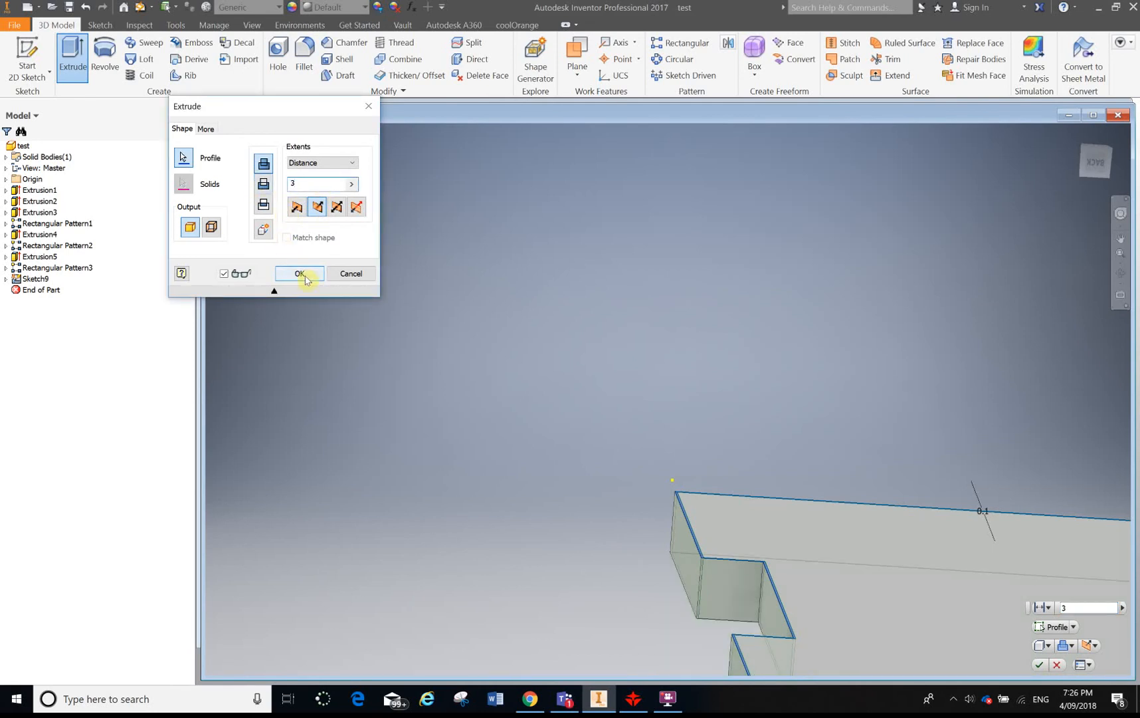
left_click(299, 277)
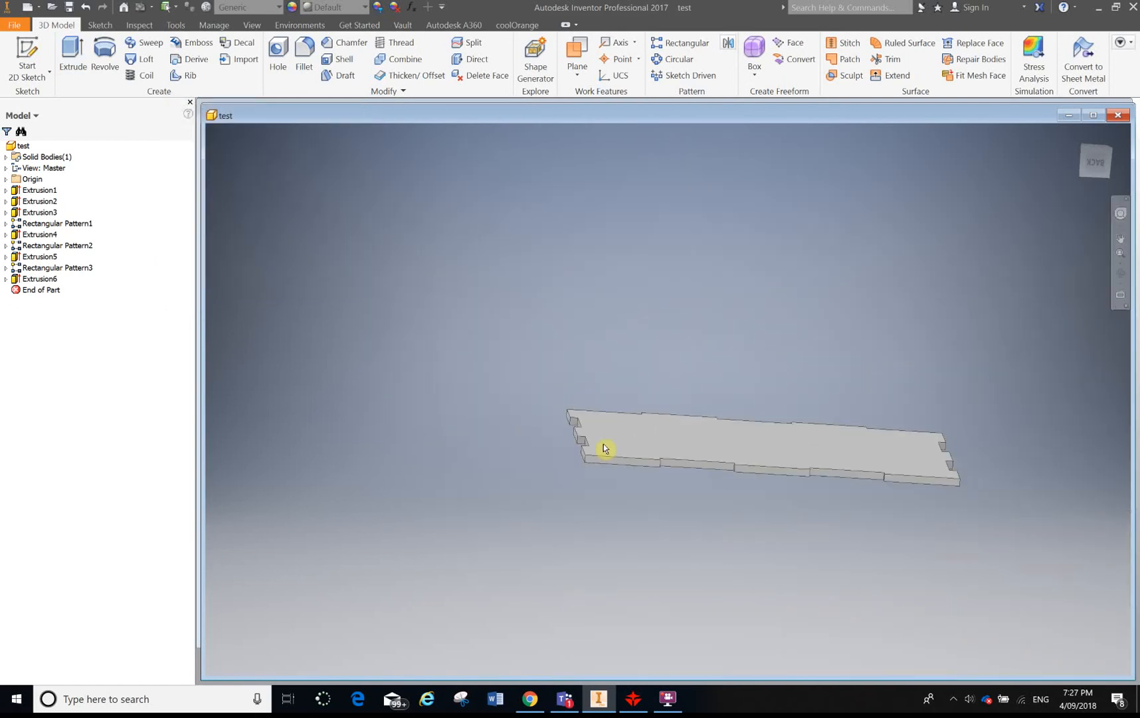
Step: Select the panel's flat face and choose Export Face As from its context menu
scroll("up", 3)
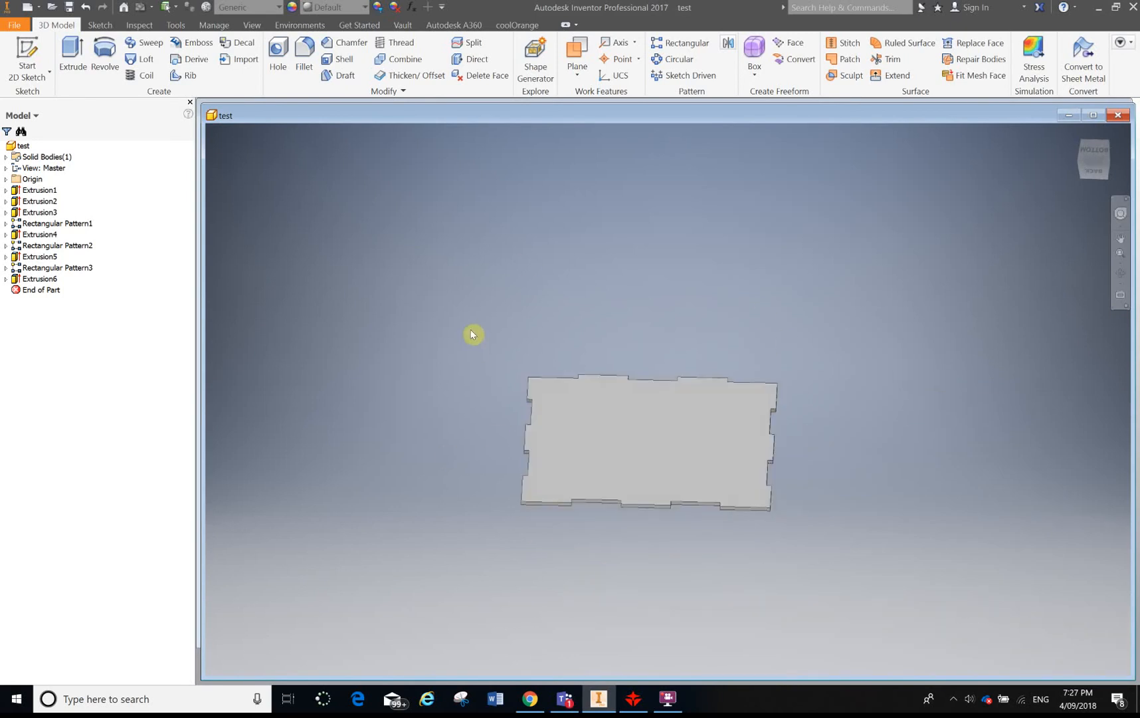
mouse_move(539, 501)
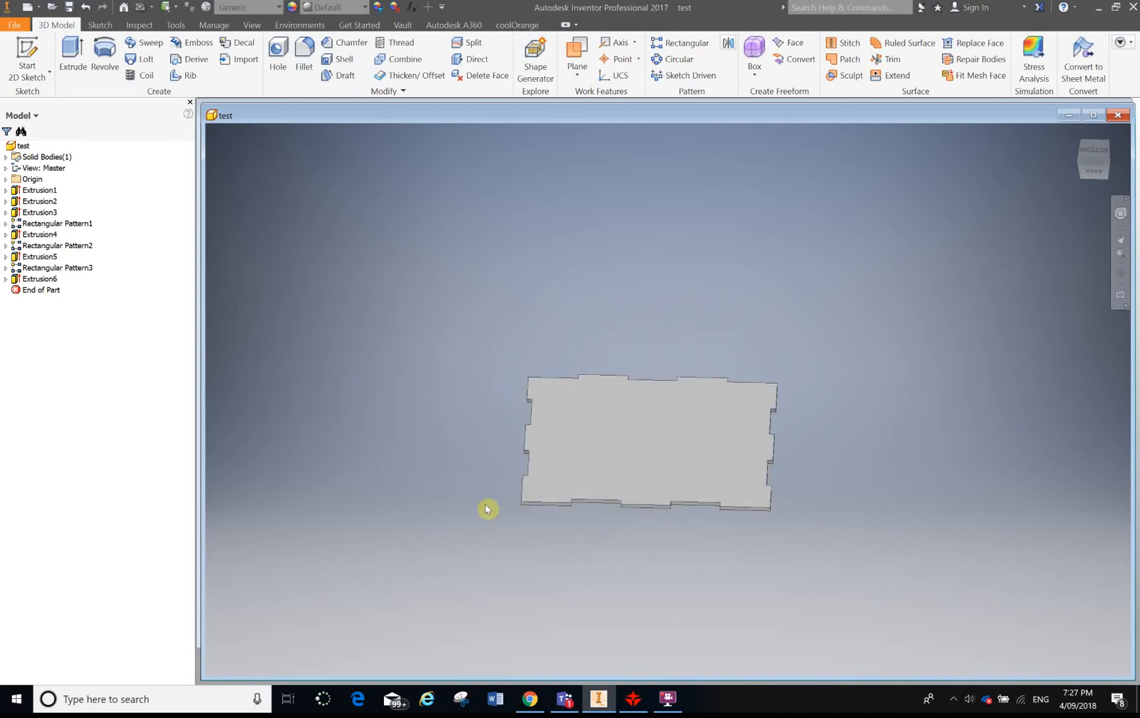
mouse_move(521, 426)
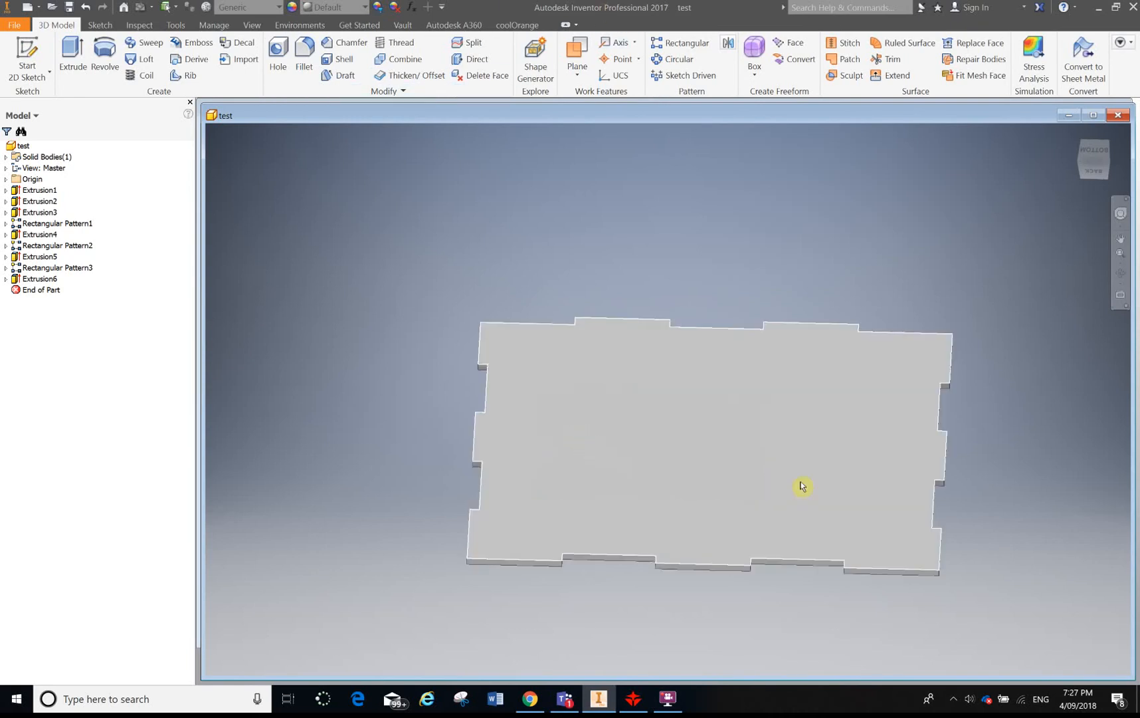
mouse_move(619, 191)
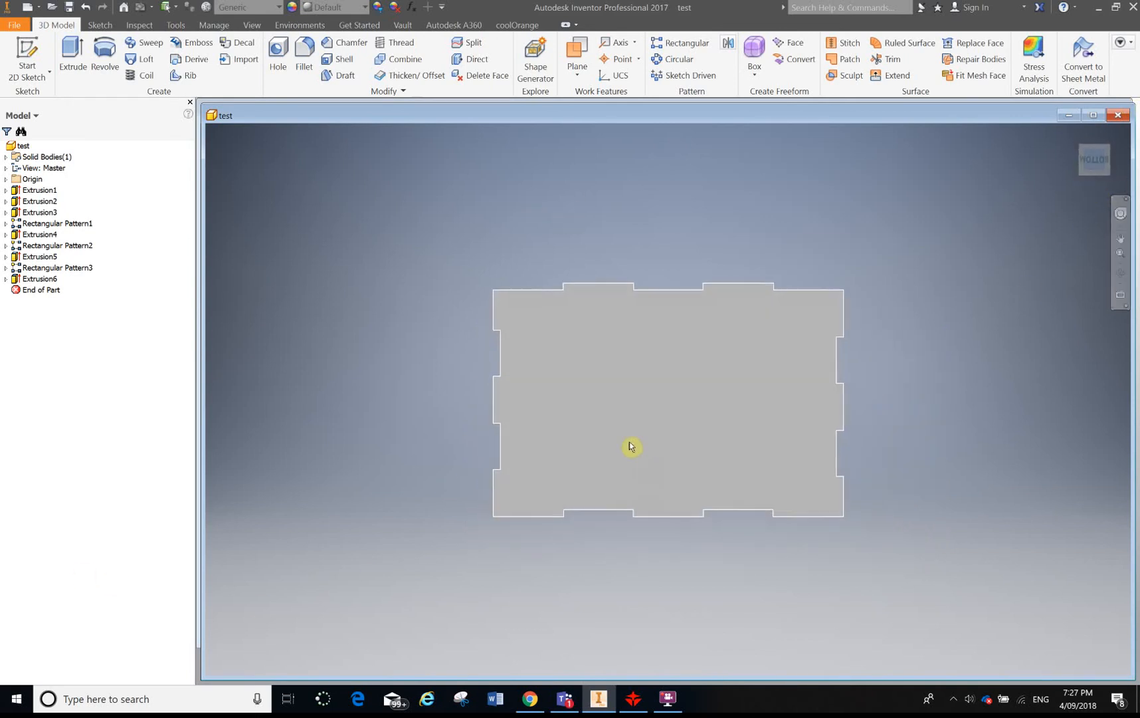
mouse_move(484, 307)
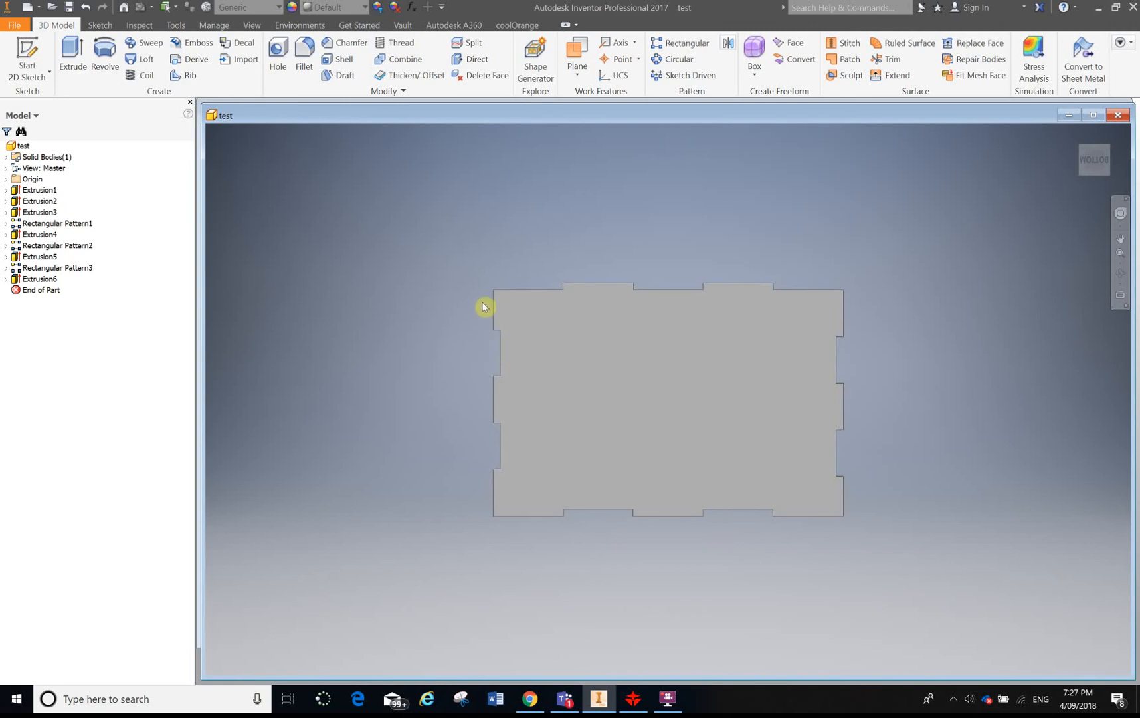
mouse_move(449, 440)
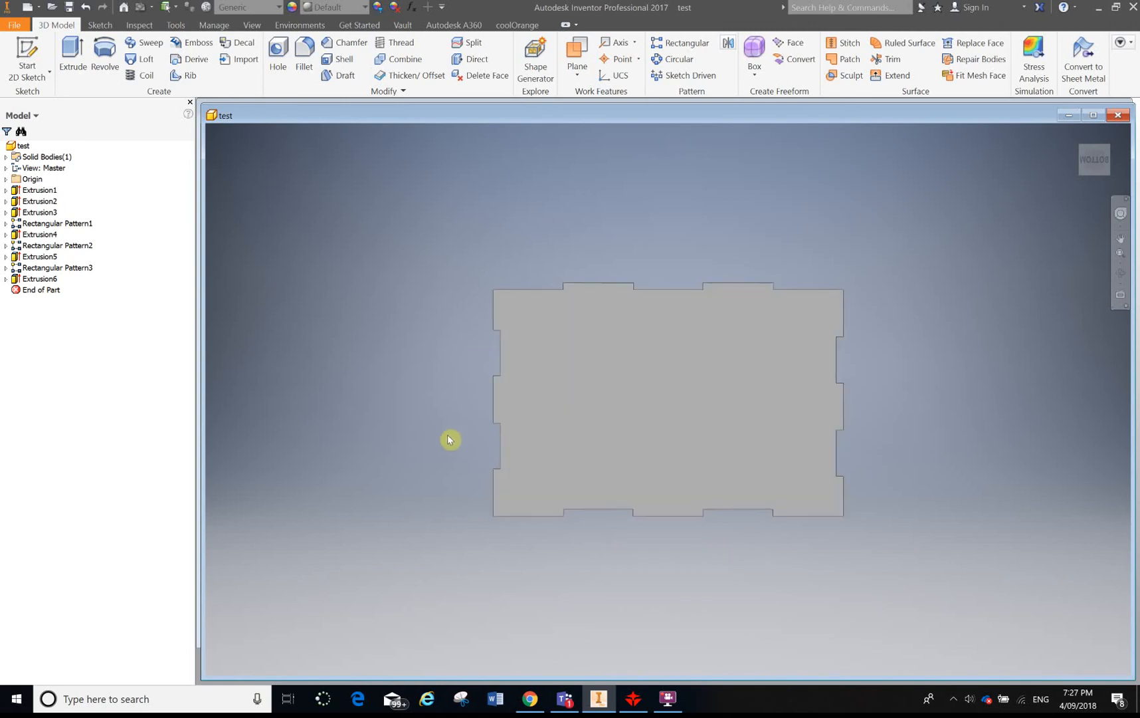
left_click(605, 360)
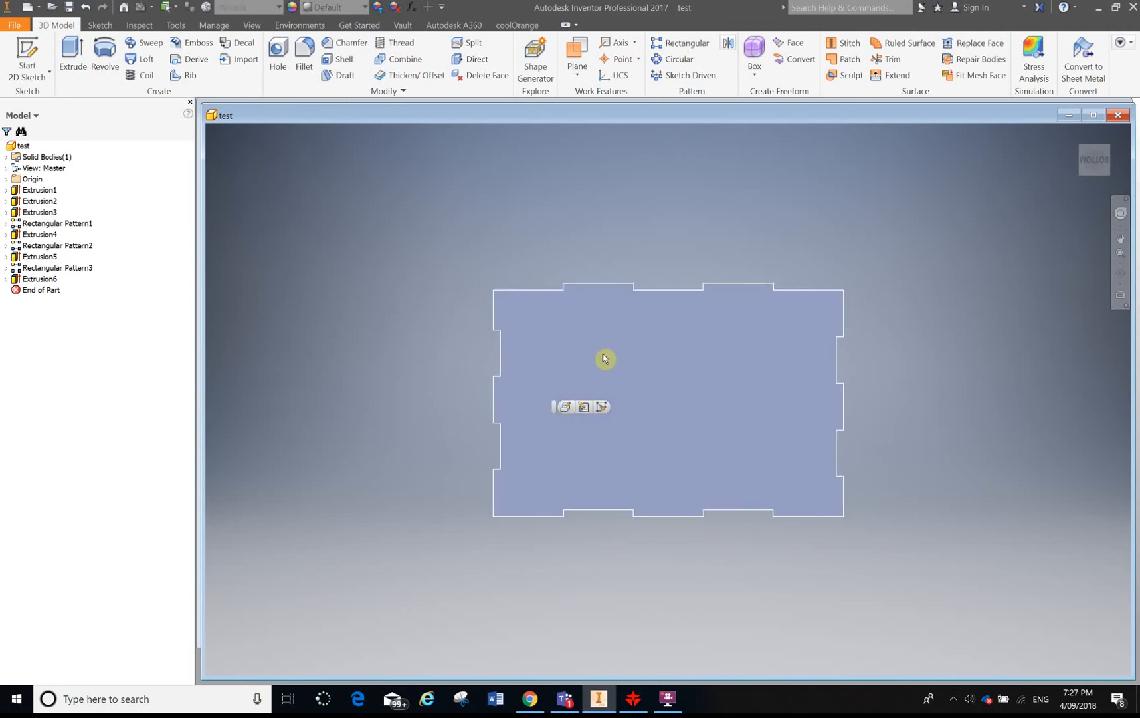
right_click(602, 357)
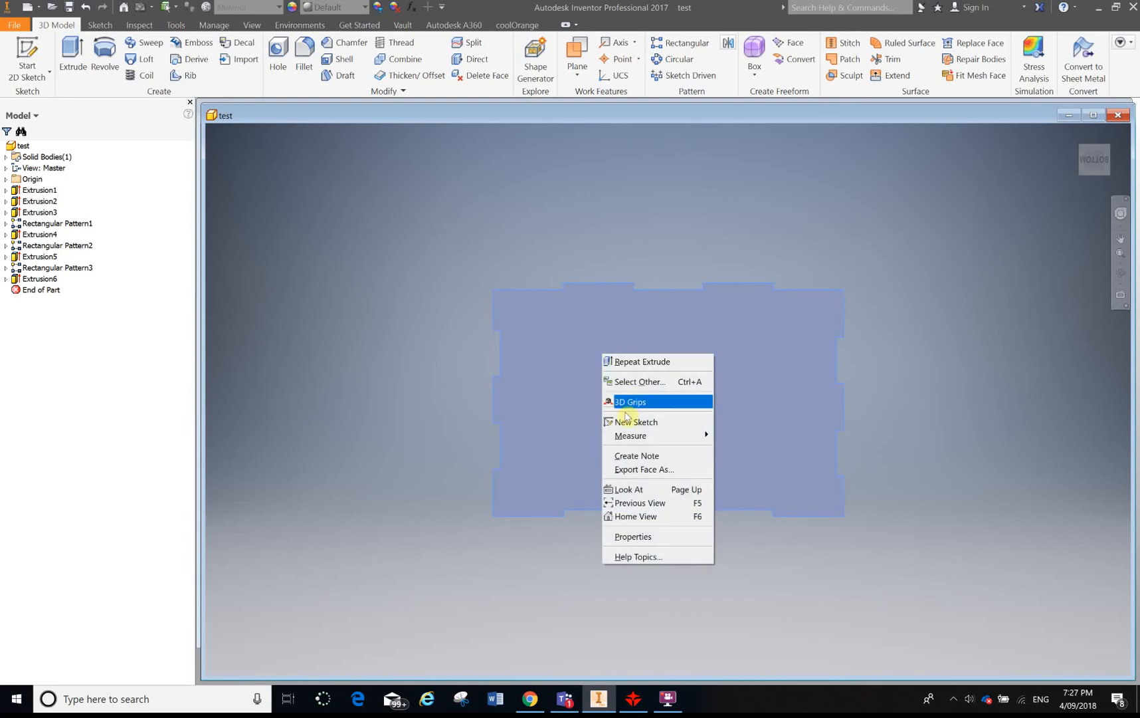
mouse_move(638, 471)
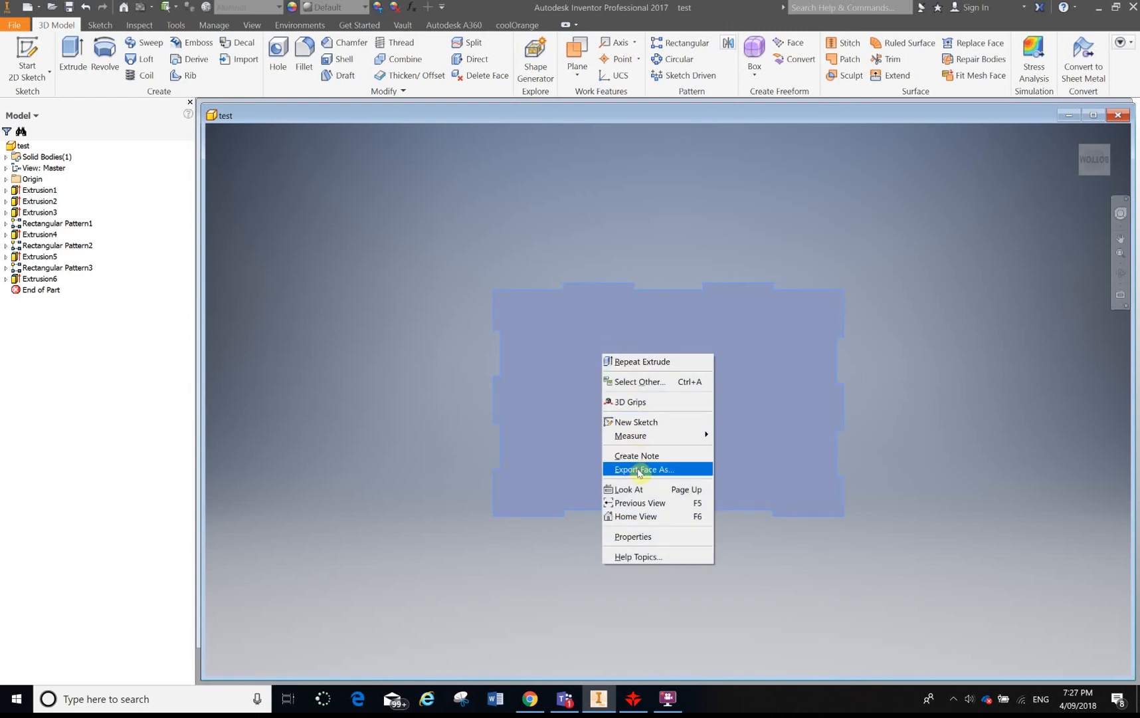
left_click(641, 469)
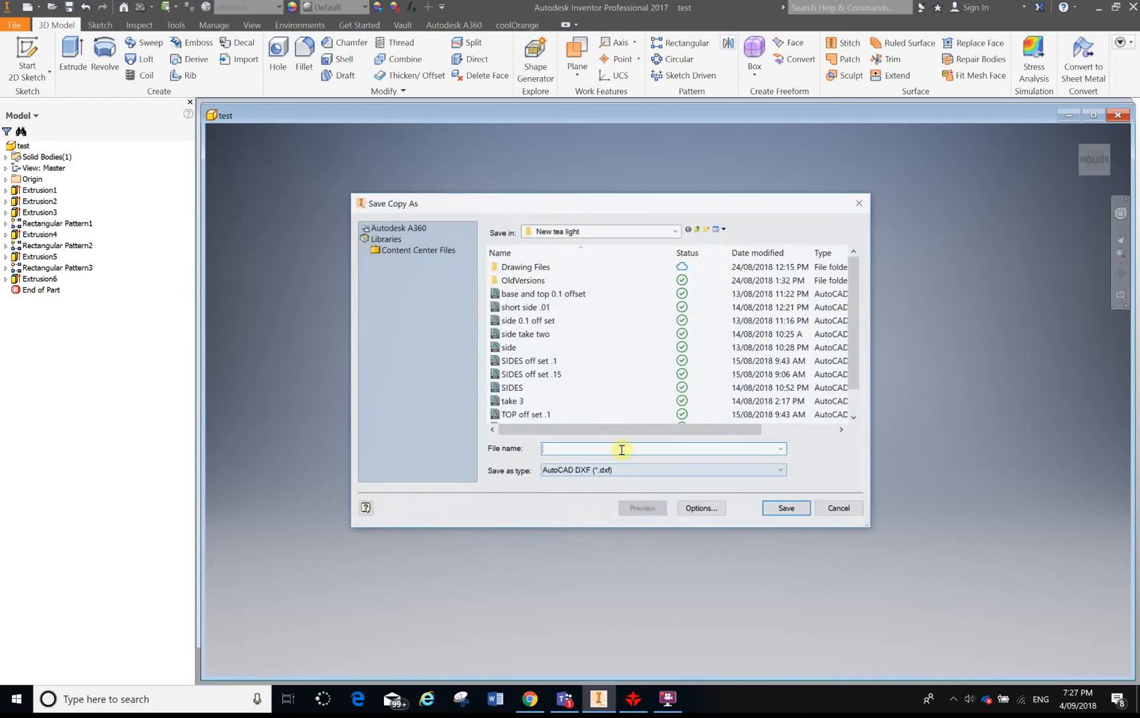
mouse_move(607, 476)
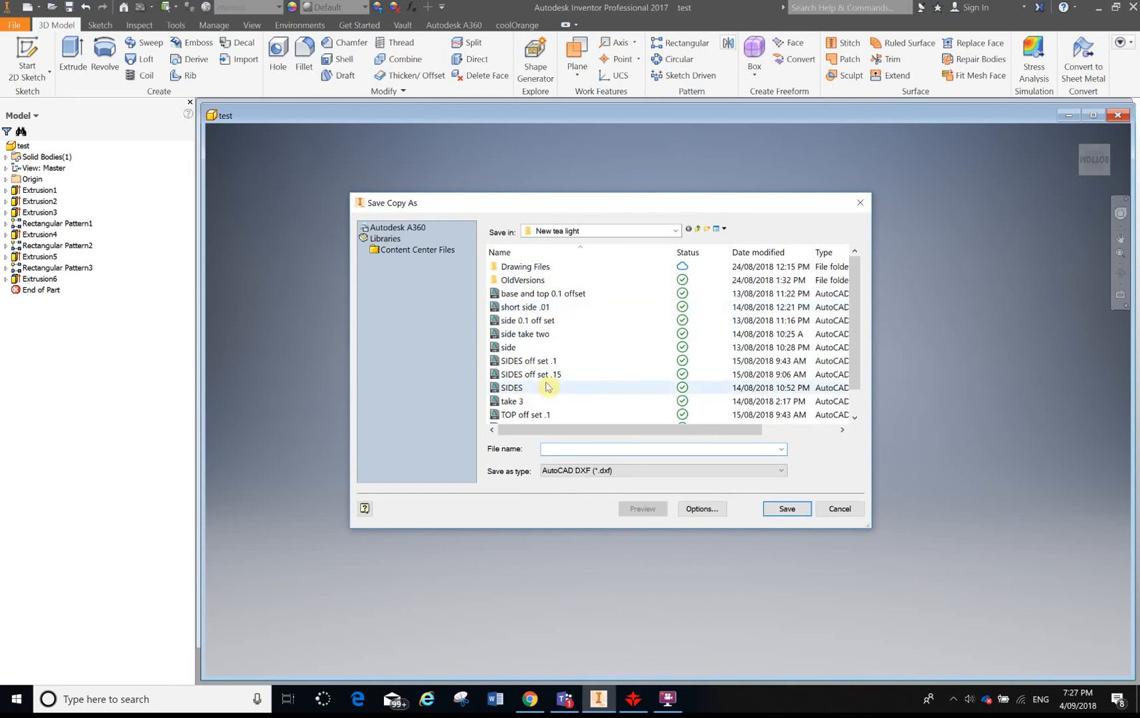
mouse_move(553, 381)
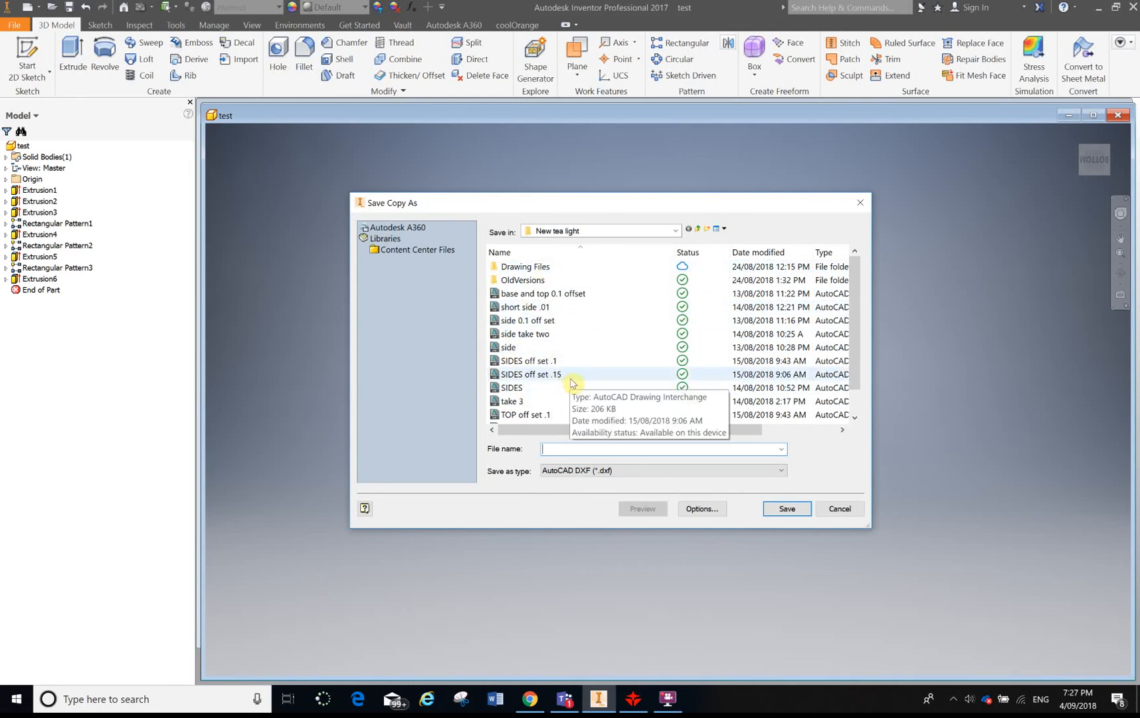
mouse_move(517, 336)
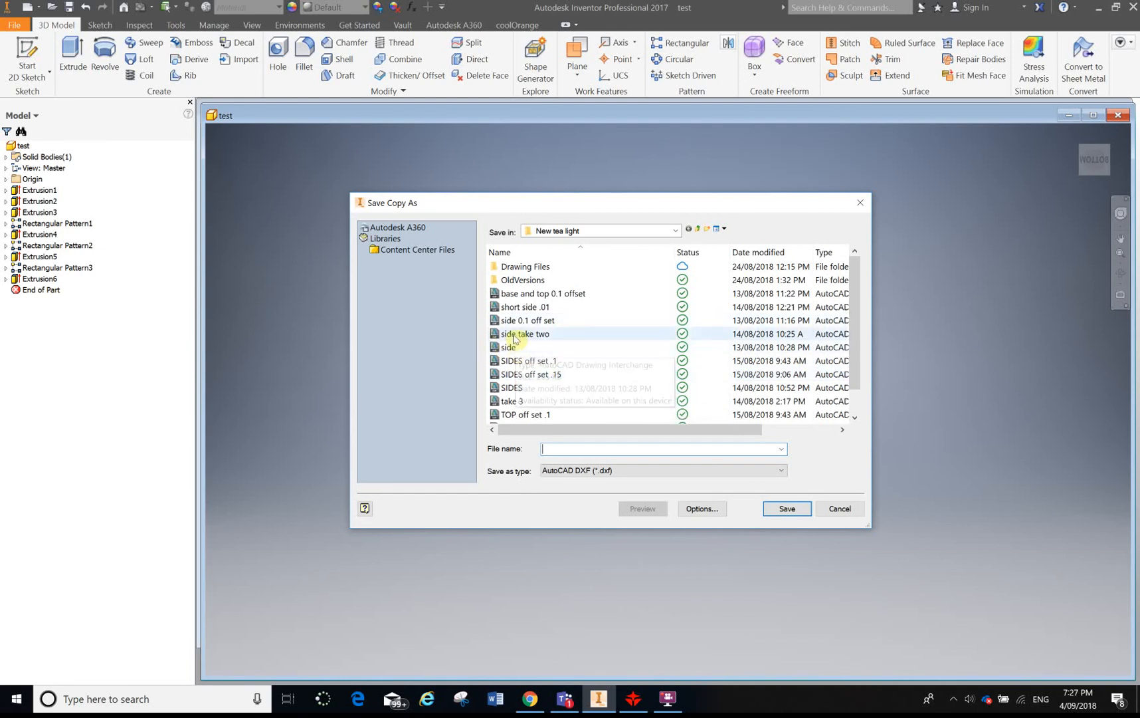
mouse_move(526, 321)
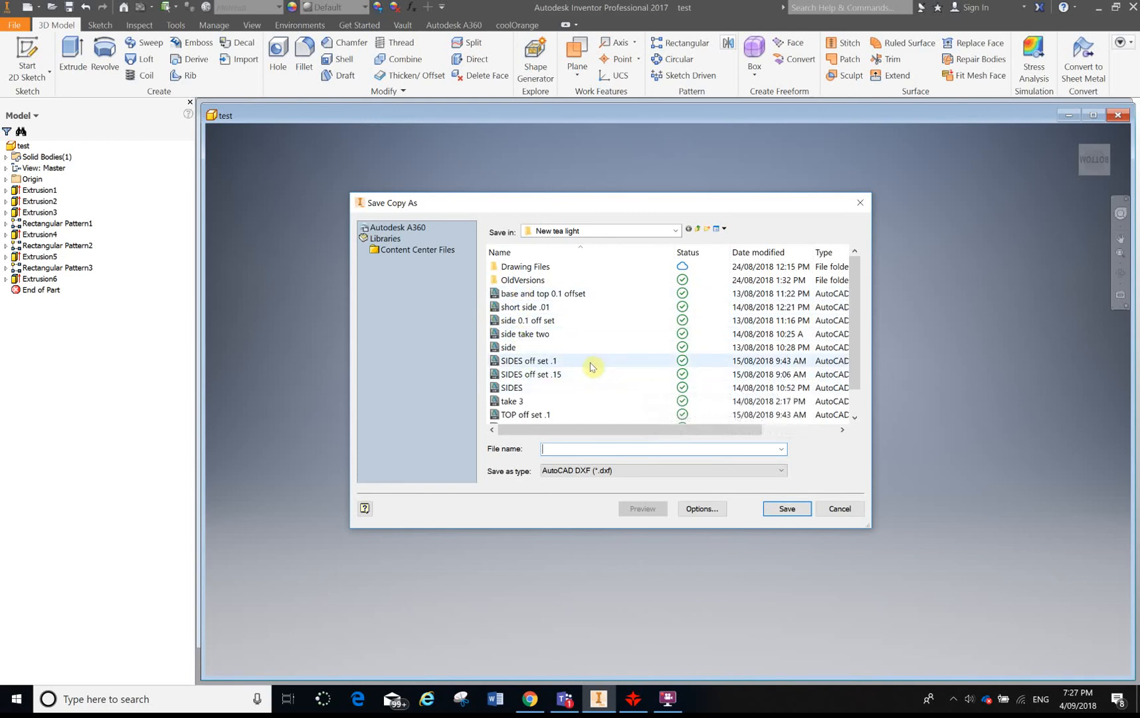
mouse_move(596, 622)
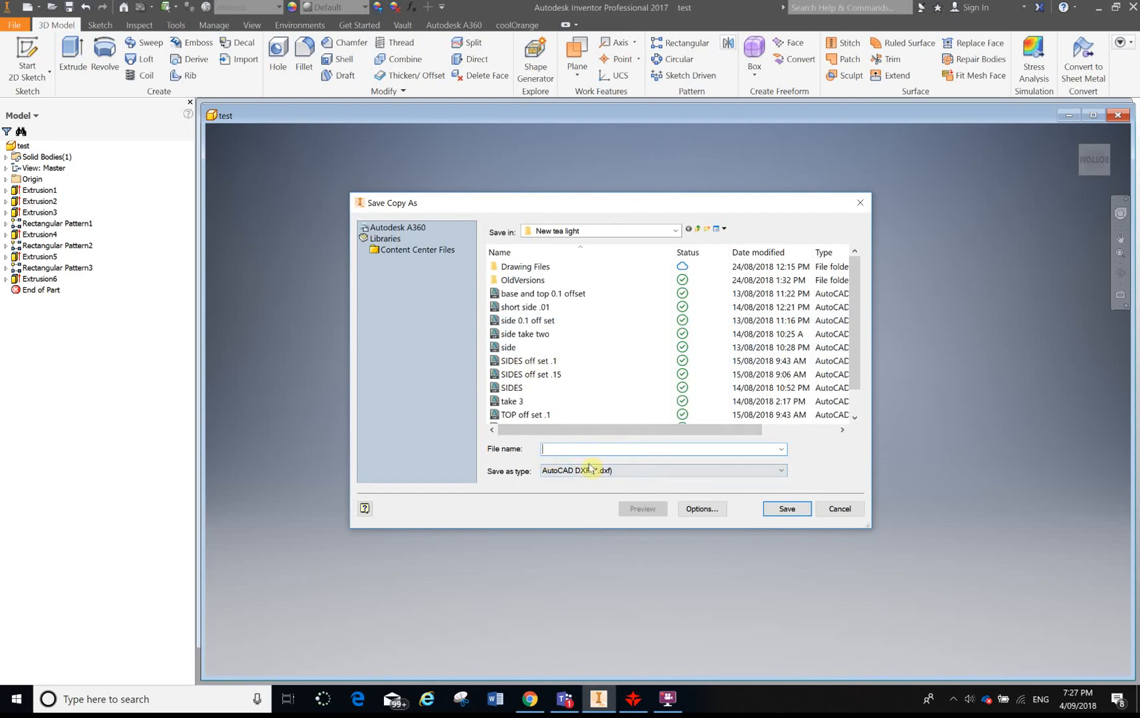
mouse_move(557, 480)
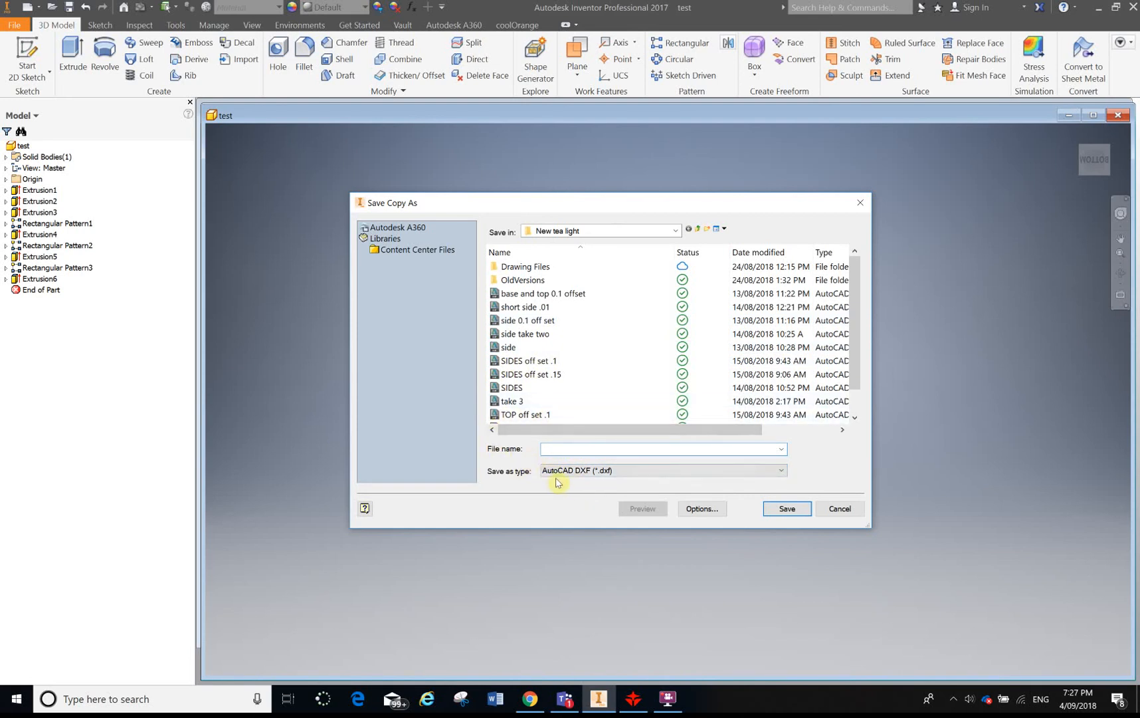
mouse_move(795, 524)
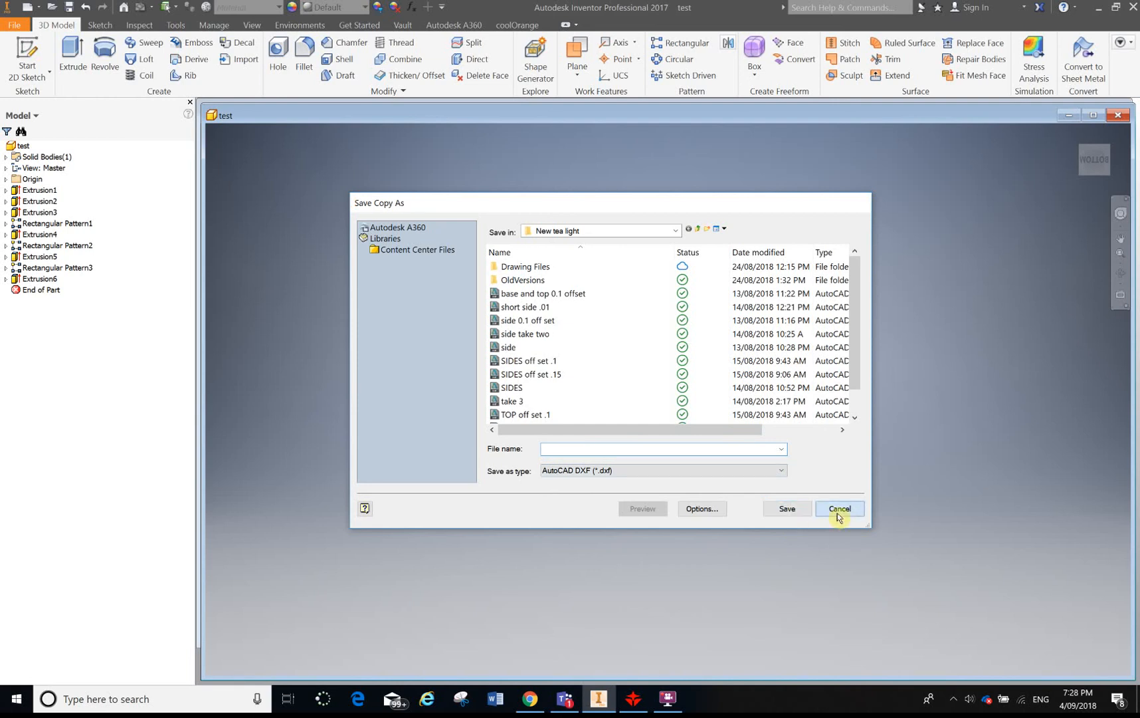
Step: Cancel the Save Copy As dialog without exporting a DXF
left_click(839, 509)
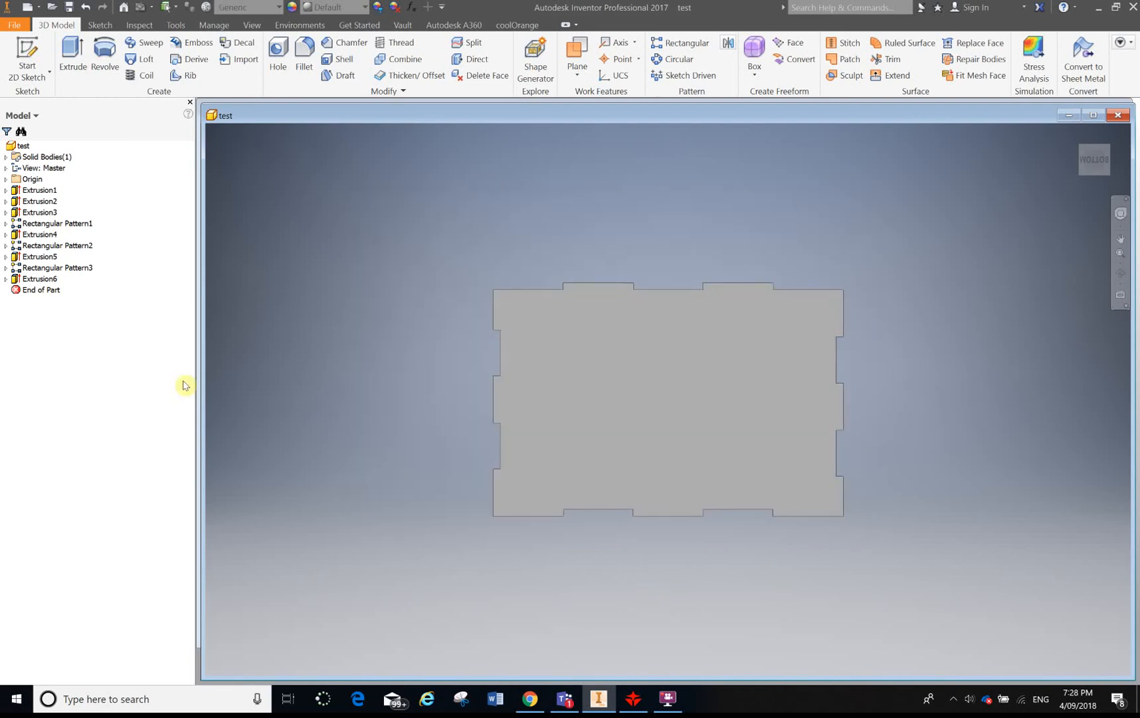
left_click(665, 704)
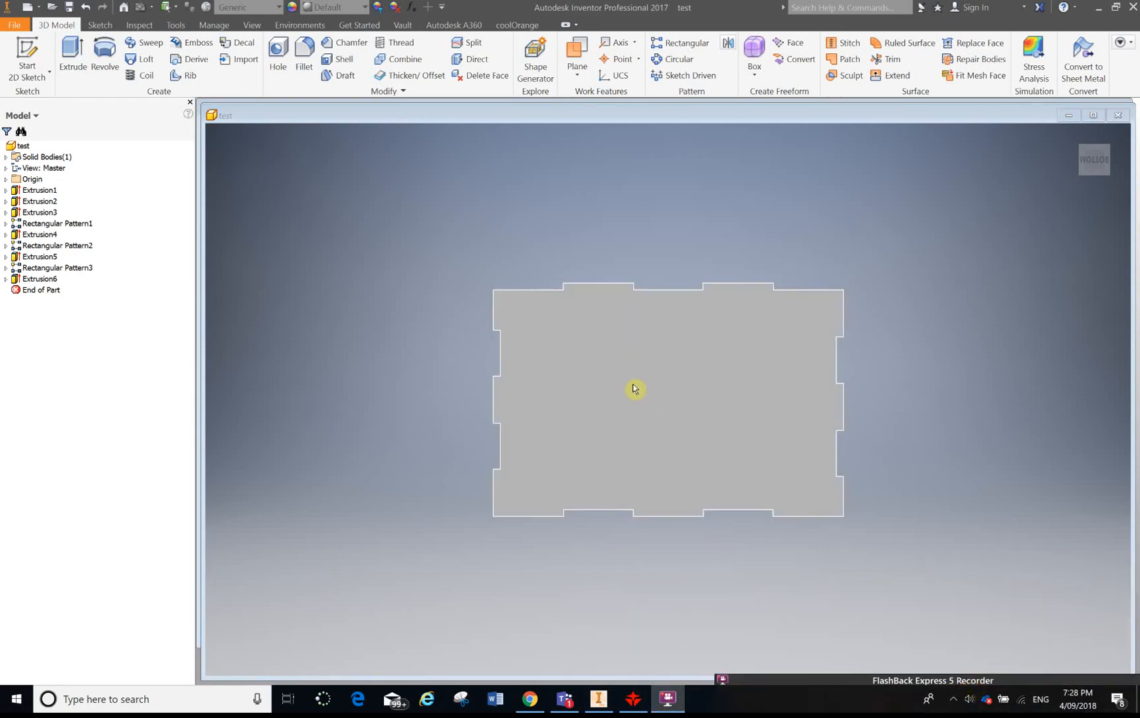
mouse_move(434, 449)
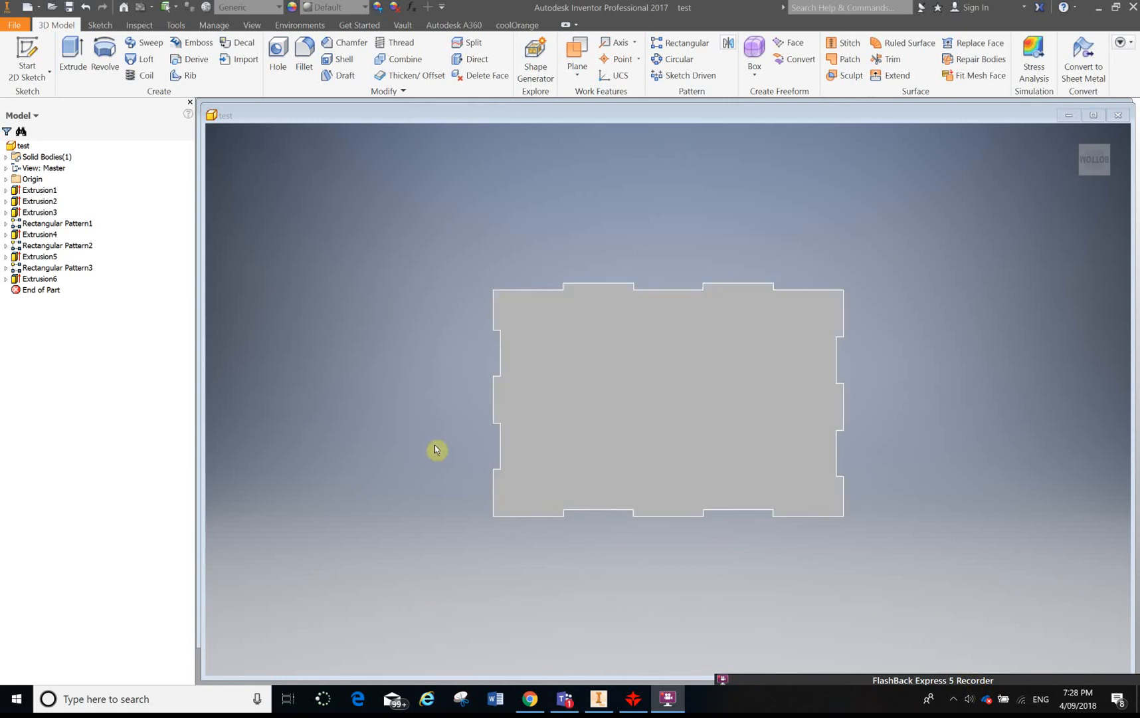